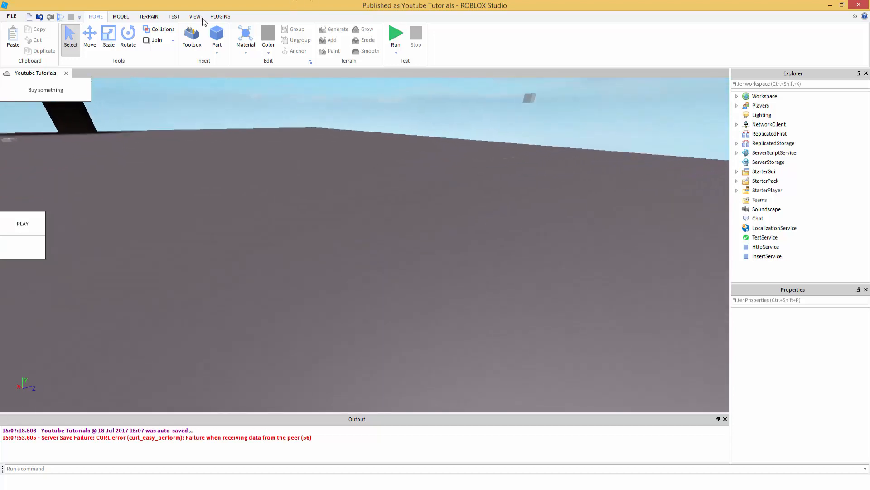
Step: Insert a new grey Part brick onto the baseplate and start positioning it with Move
click(220, 17)
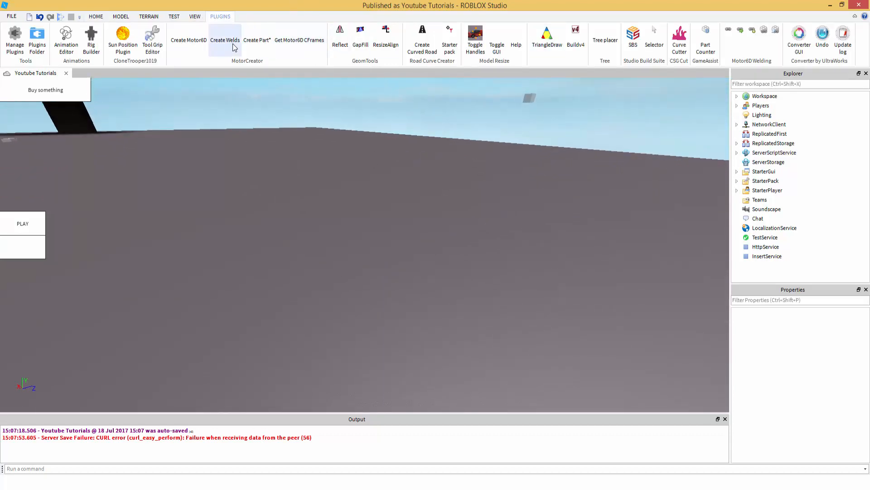
mouse_move(90, 22)
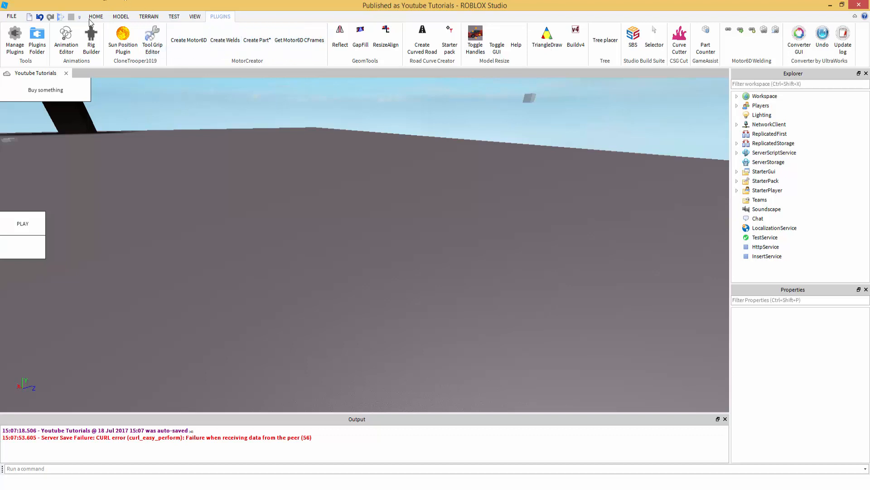
click(96, 17)
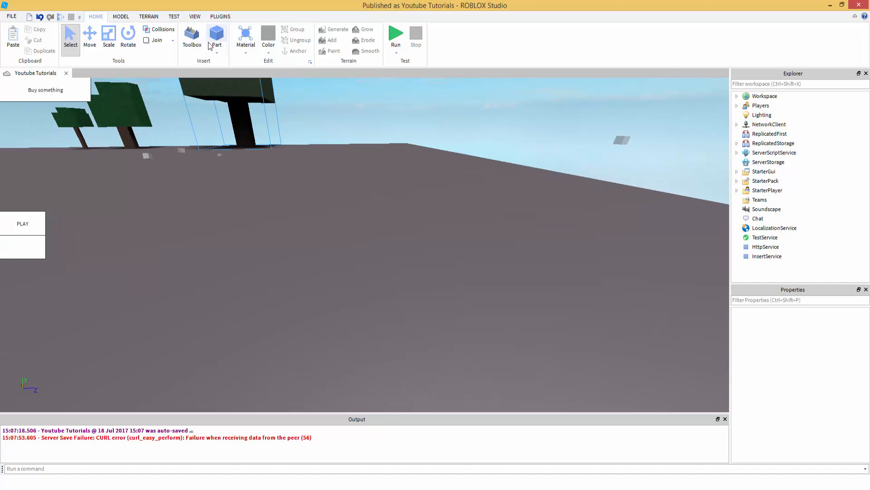
click(217, 34)
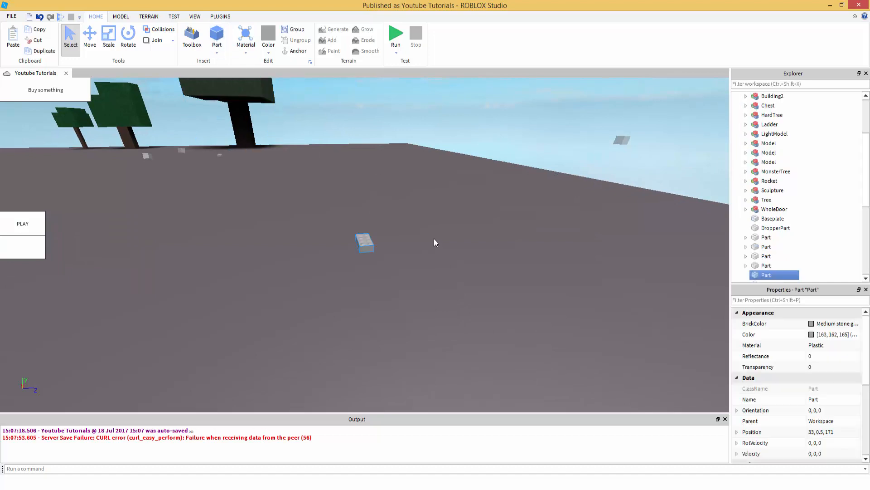
click(365, 243)
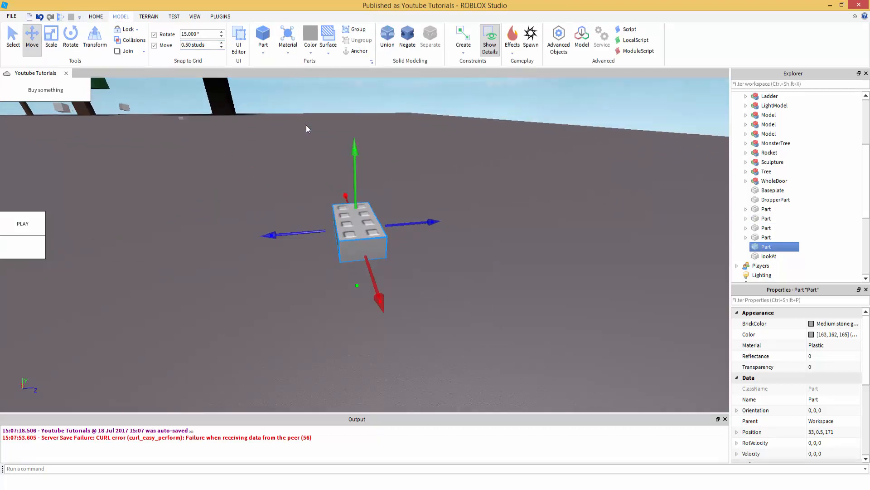
mouse_move(471, 223)
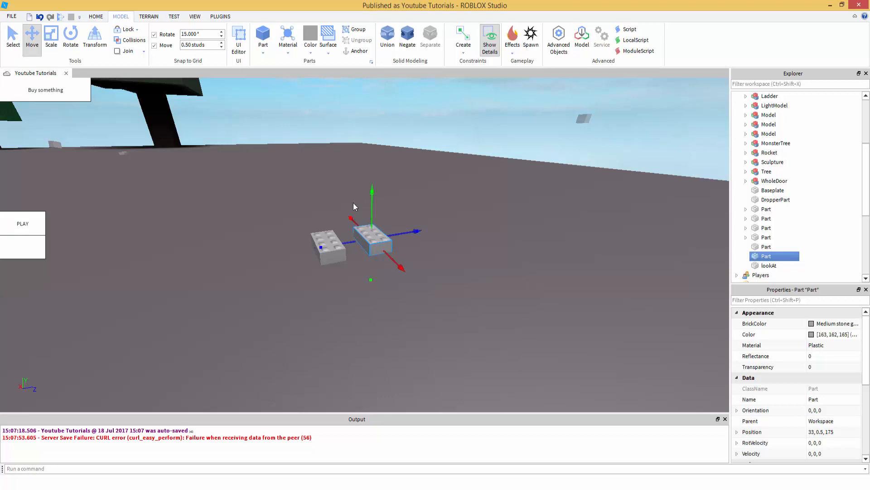
mouse_move(482, 283)
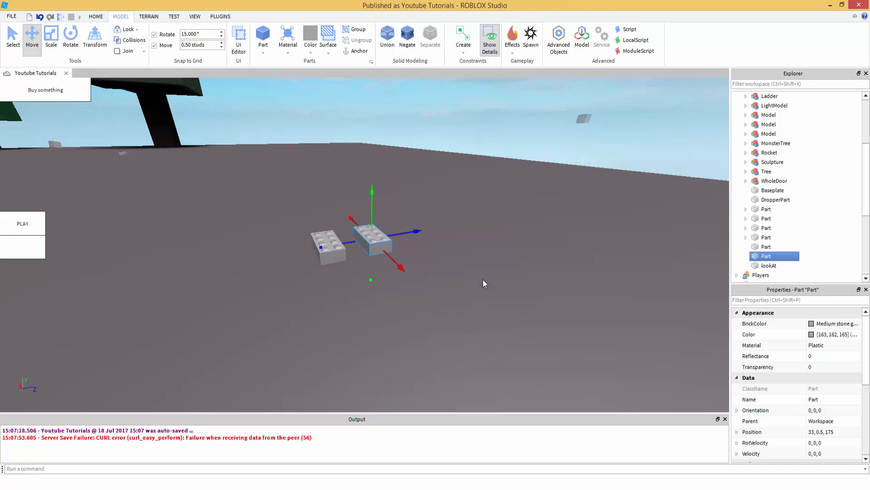
mouse_move(352, 209)
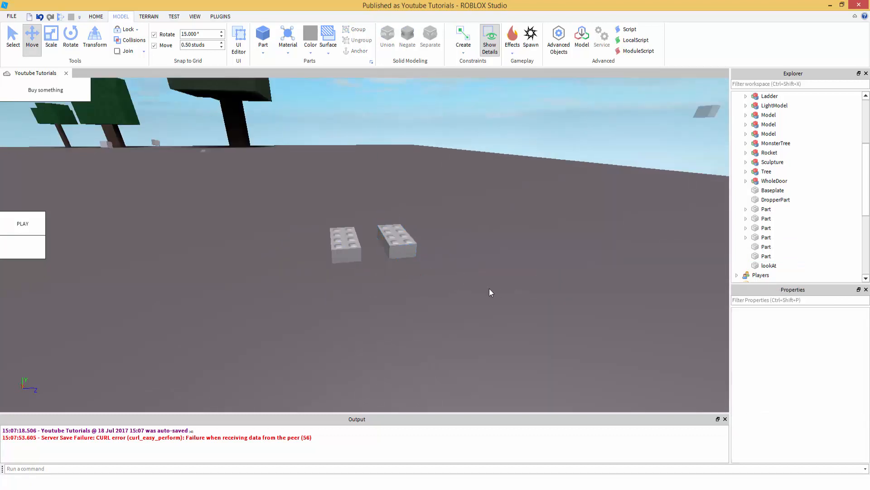
mouse_move(515, 280)
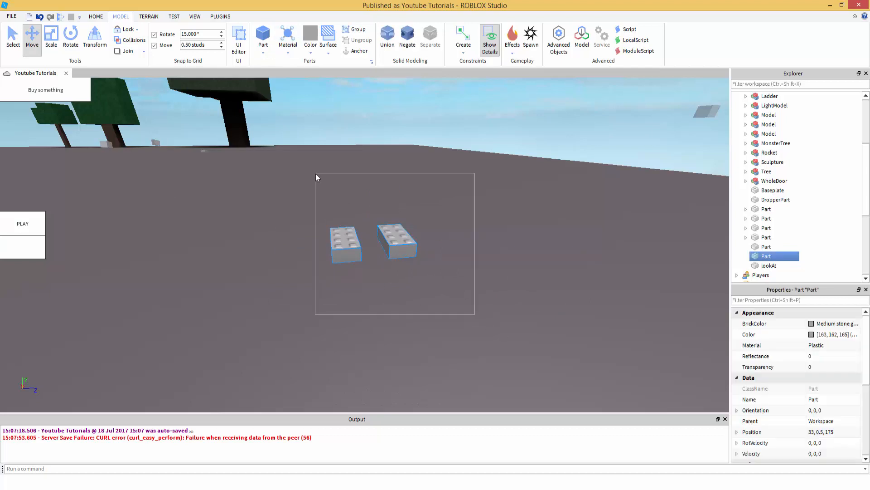
Step: Group both bricks into one Model and rename the second brick to Main
click(766, 256)
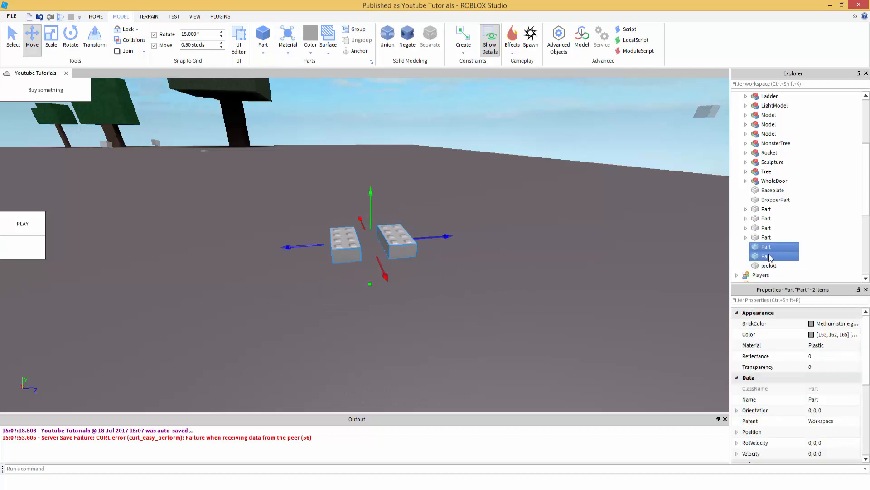
mouse_move(483, 250)
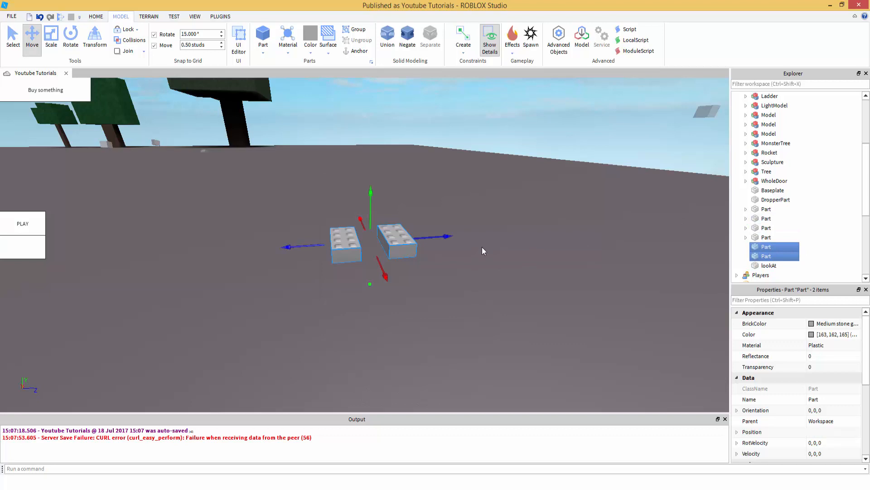
mouse_move(470, 250)
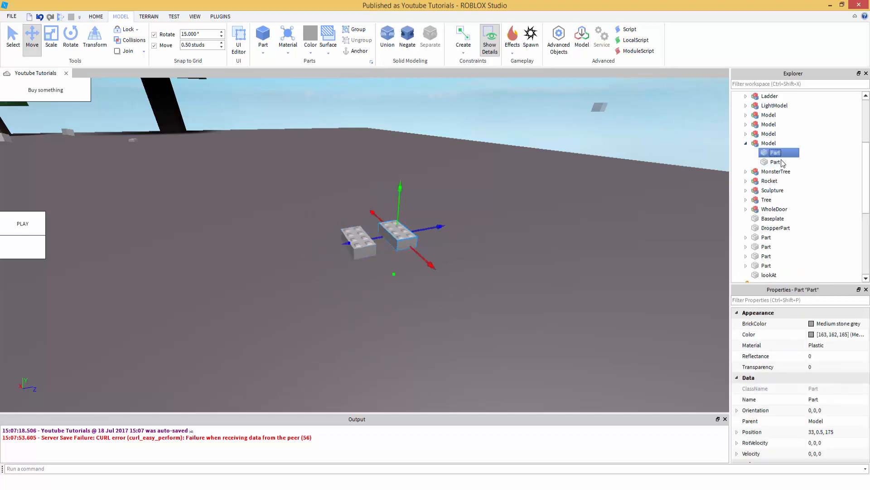
click(775, 162)
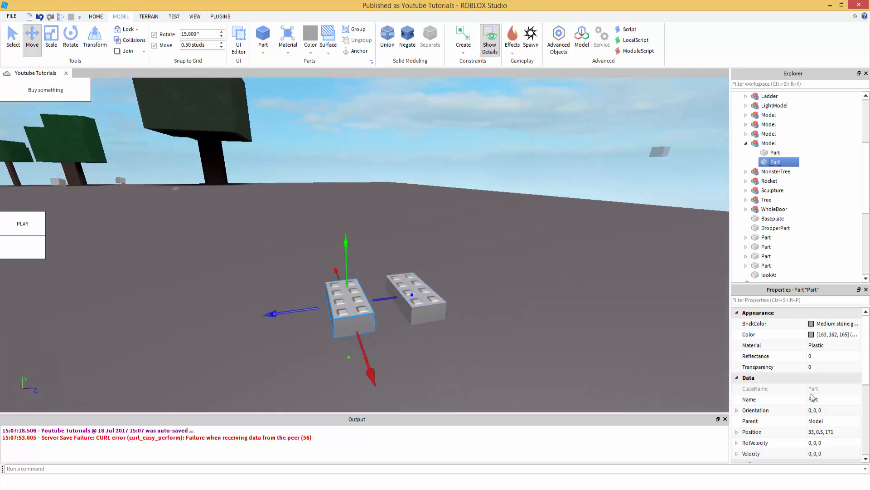
double_click(813, 398)
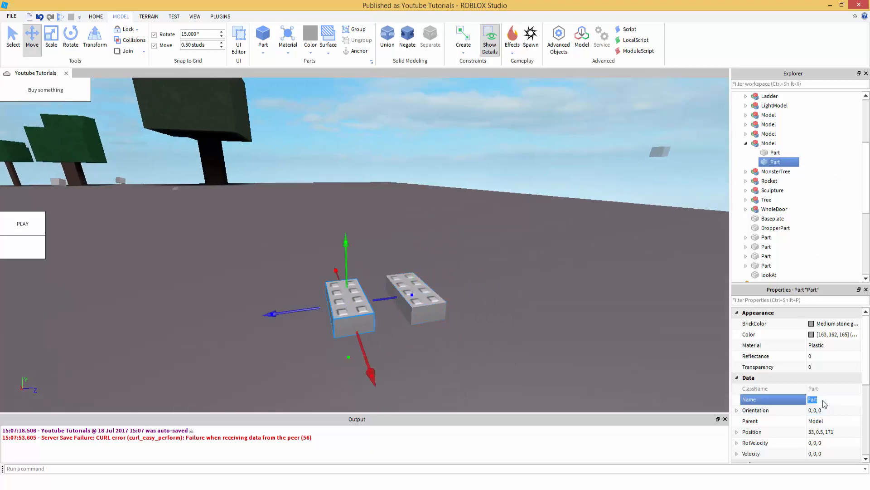
text(Main)
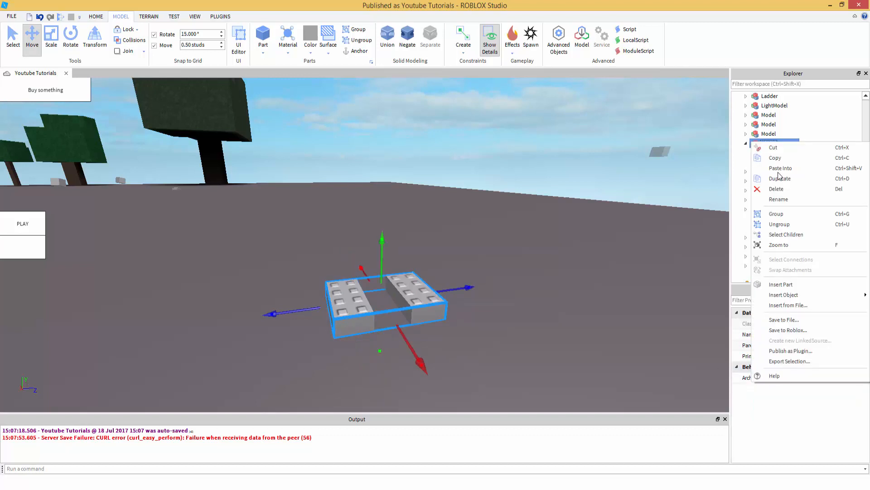
Step: Insert a Script inside the Model and name it WeldHandler
click(784, 294)
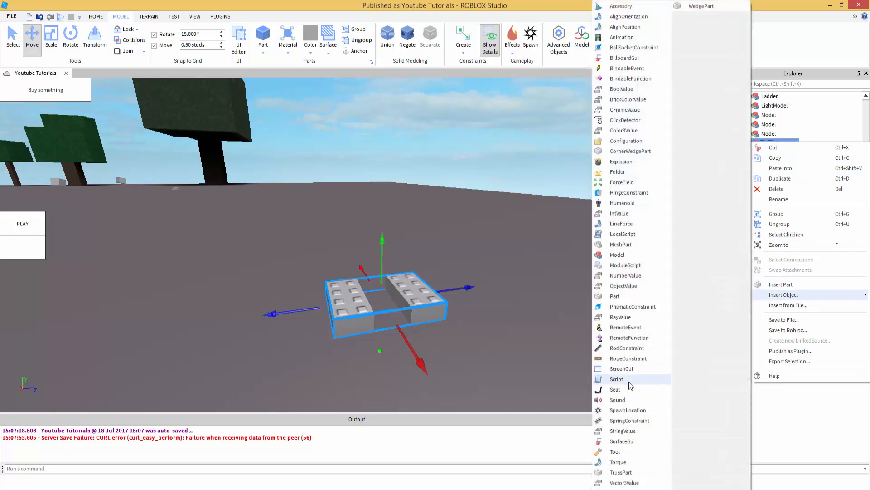
click(617, 379)
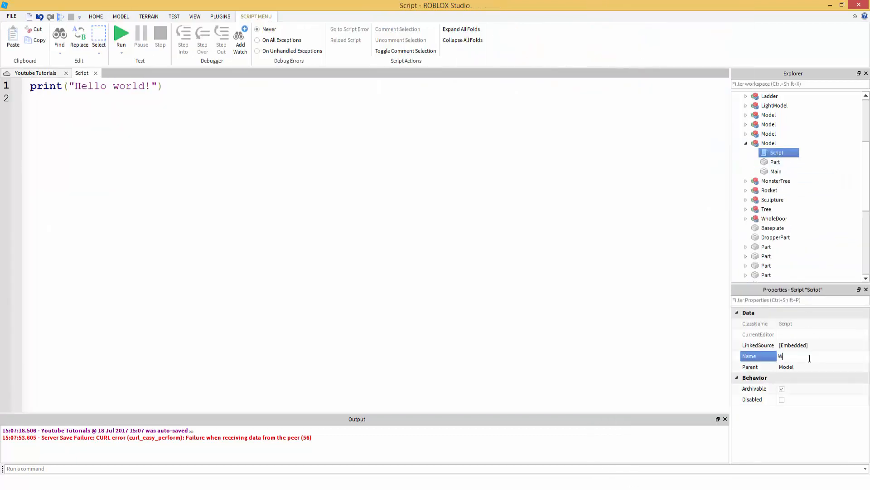
text(eldHandler)
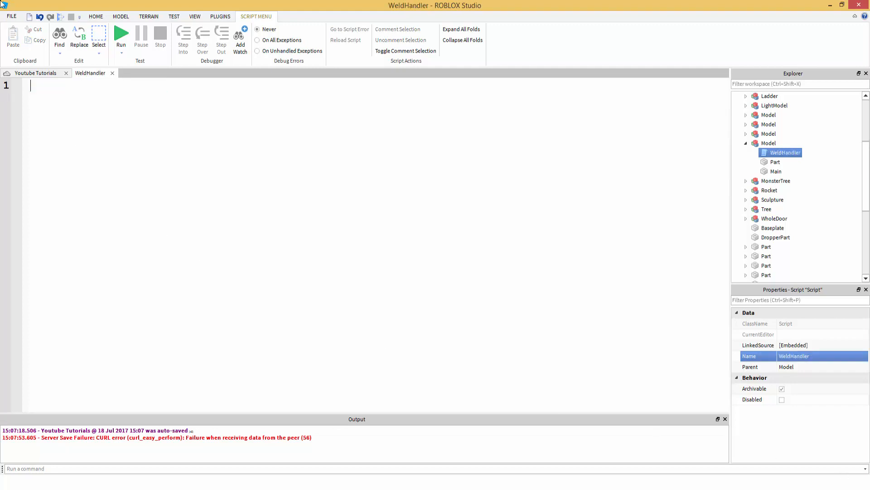
Step: Write local Model = script.Parent and local Main = Model:WaitForChild('Main')
text(local)
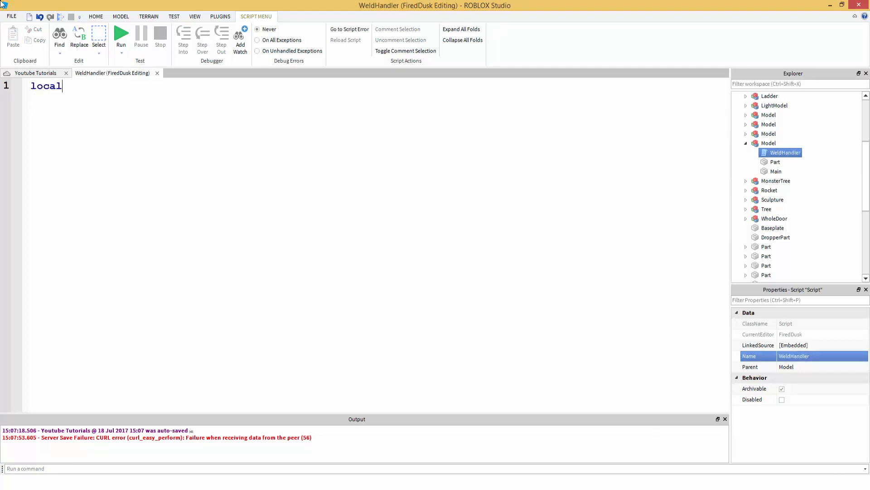
text(Main =)
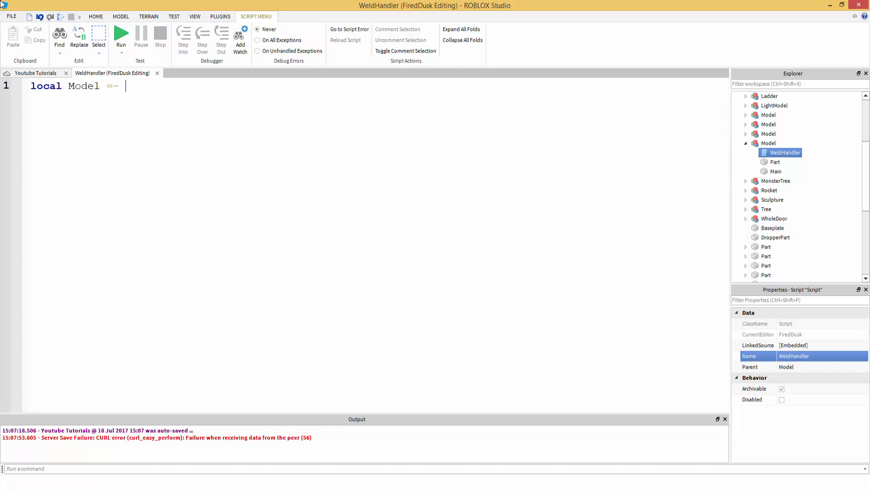
text(script)
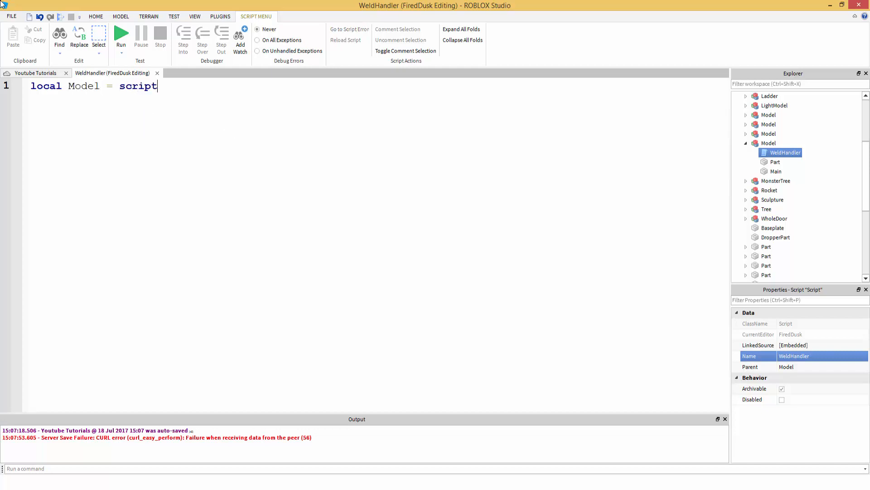
text(.Parent)
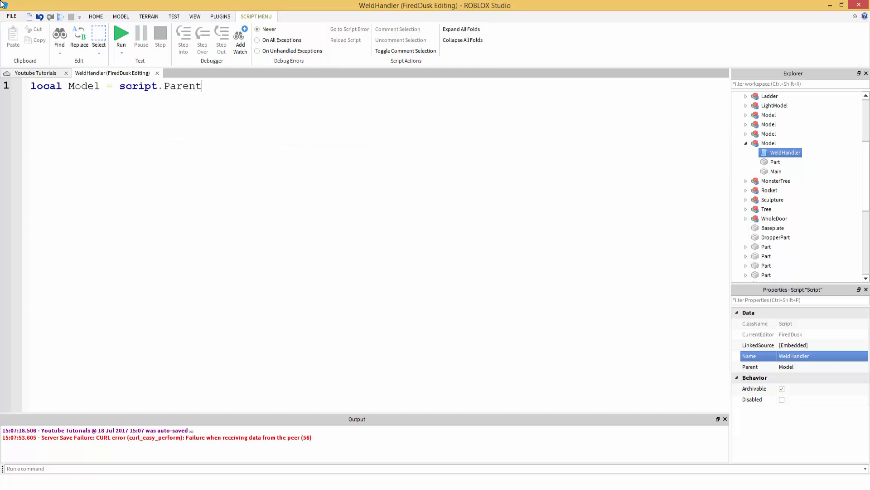
mouse_move(77, 2)
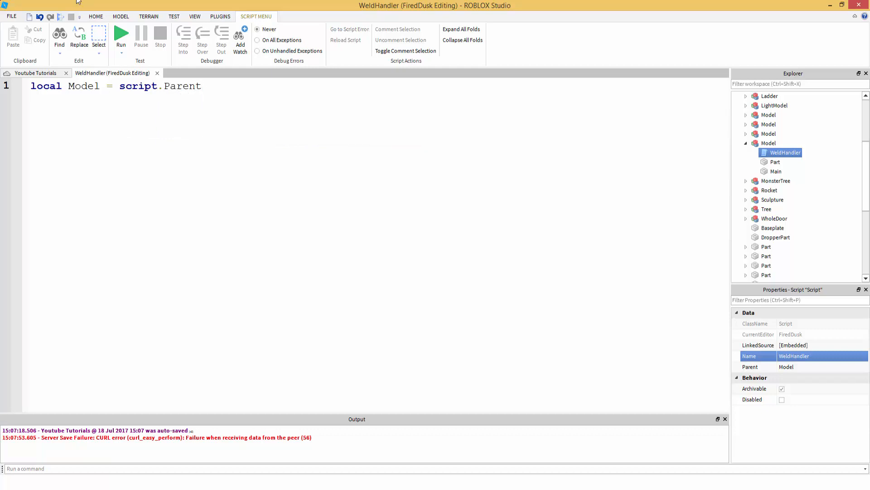
click(770, 143)
text(local Main = model:WaitForChiold)
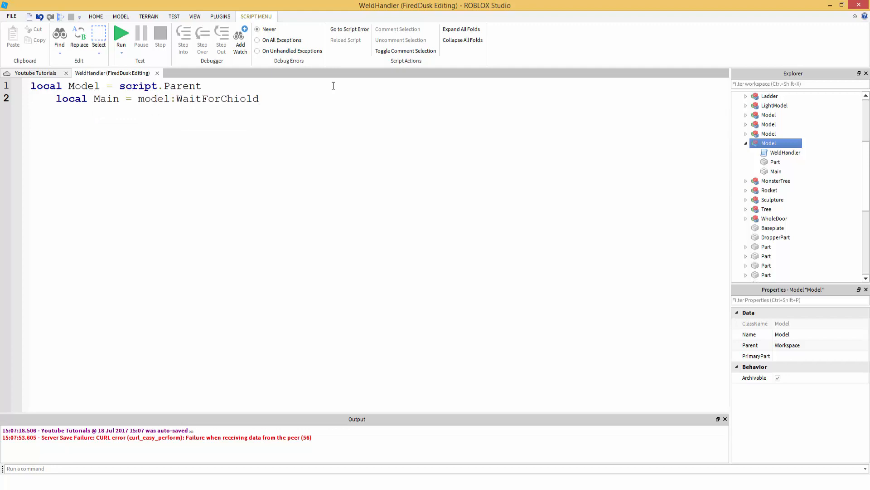
text(('Main)
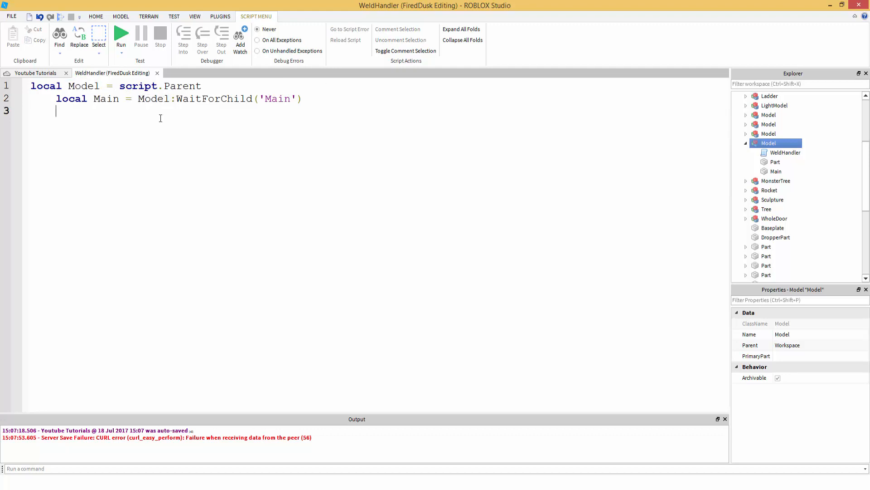
Step: Add line 3: local OtherPart = Model:WaitForChild('Part'), checking the Part object's name
text(local)
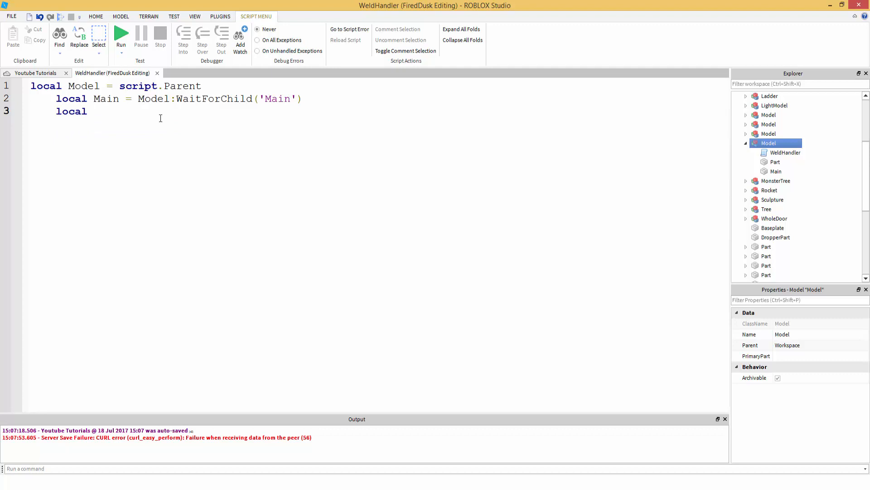
text(OtherPart =)
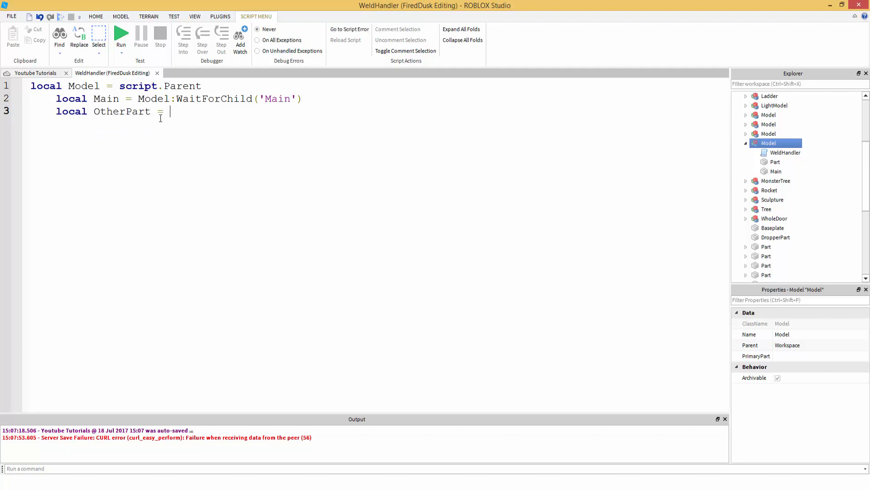
text(Model:WaitForChild)
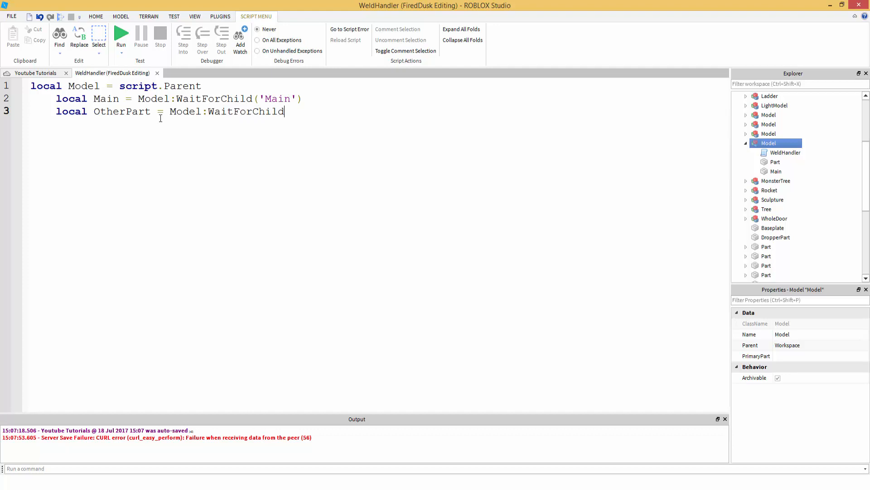
text(('Part')
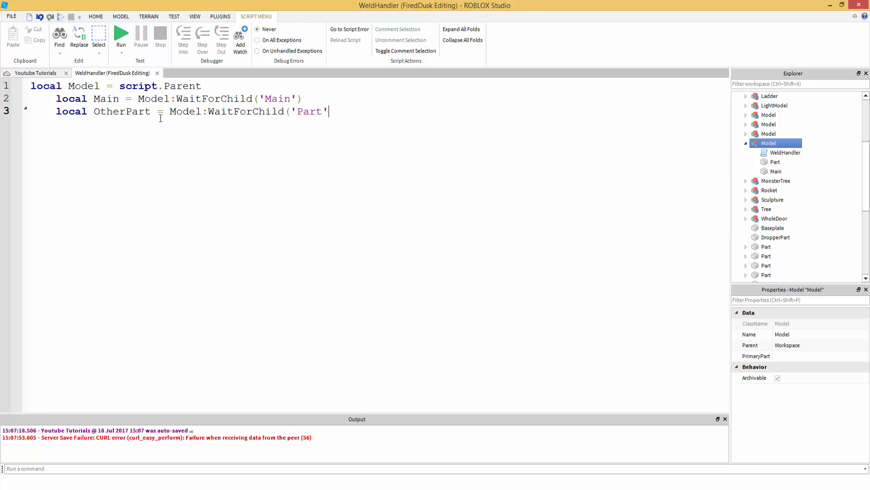
text())
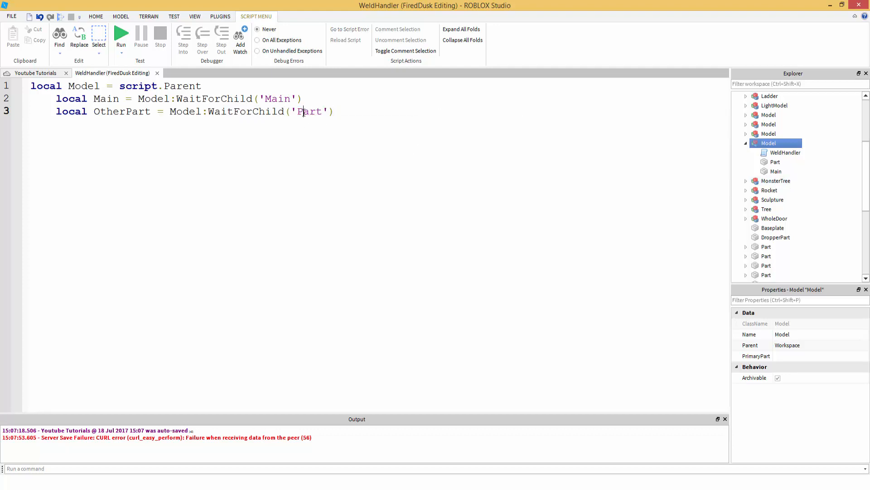
click(324, 111)
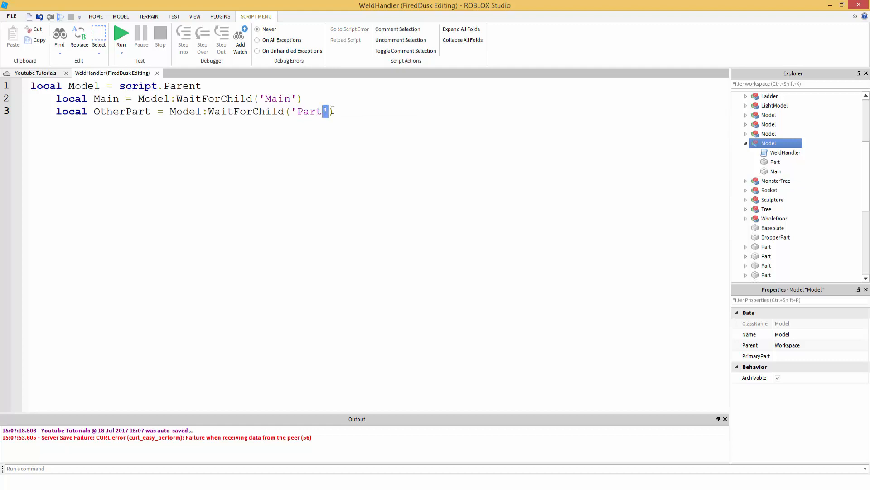
text(")
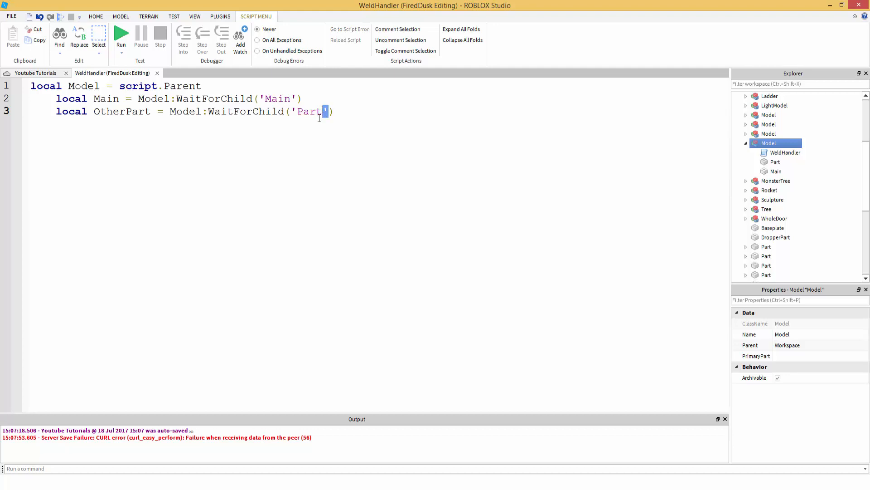
double_click(308, 111)
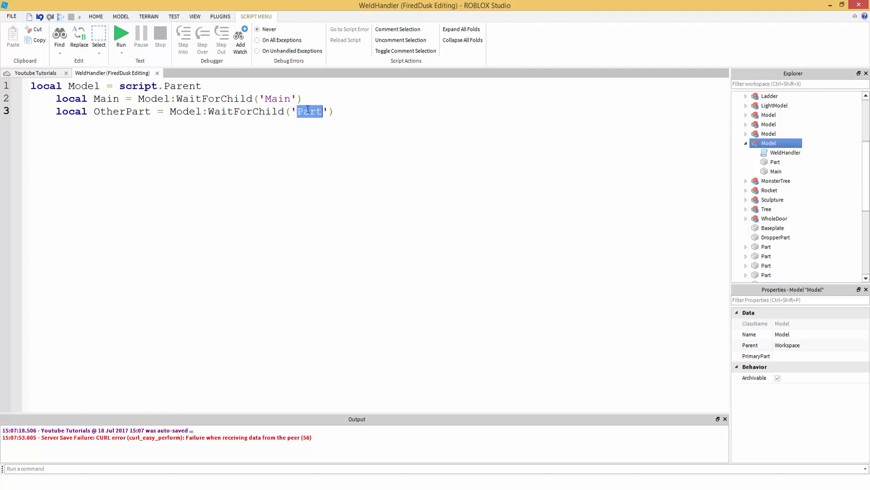
click(776, 162)
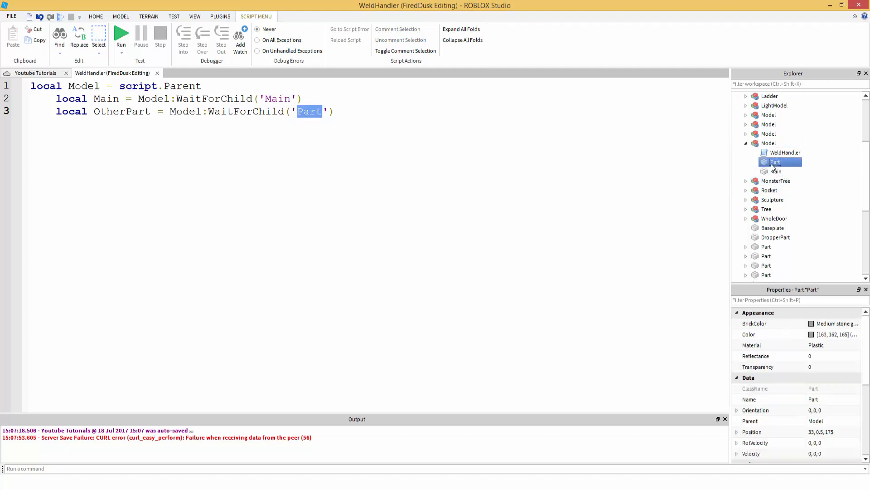
mouse_move(786, 168)
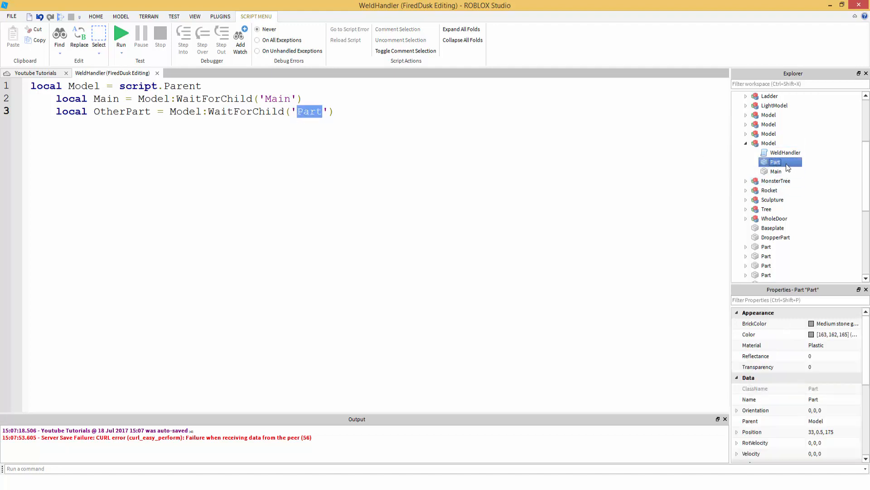
mouse_move(459, 284)
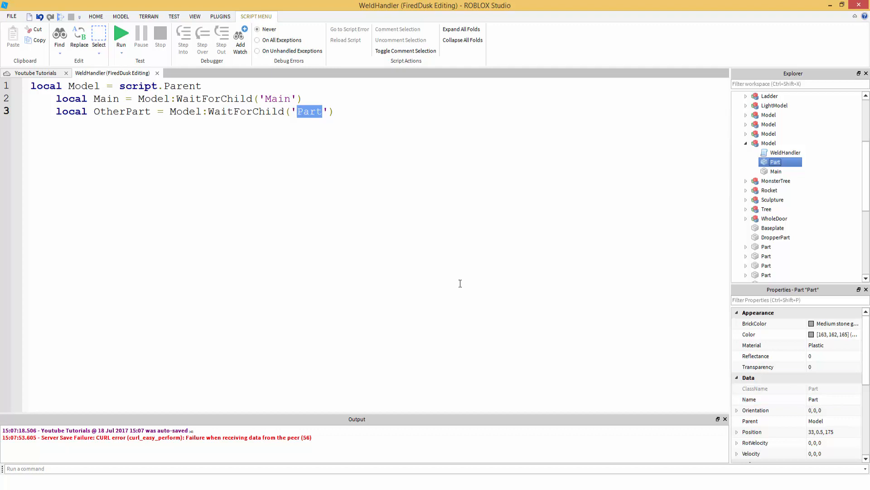
click(394, 129)
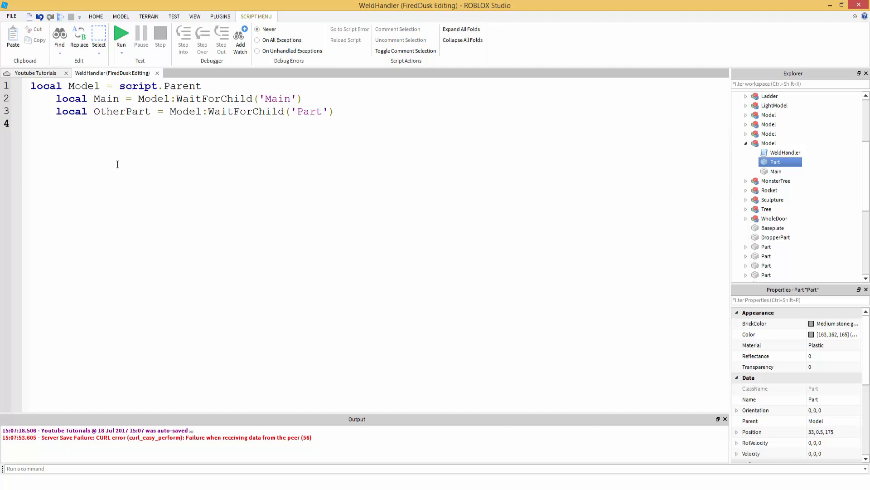
Step: On line 5 write local Weld = Instance.new('Weld', Main) and begin a Weld line
key(Return)
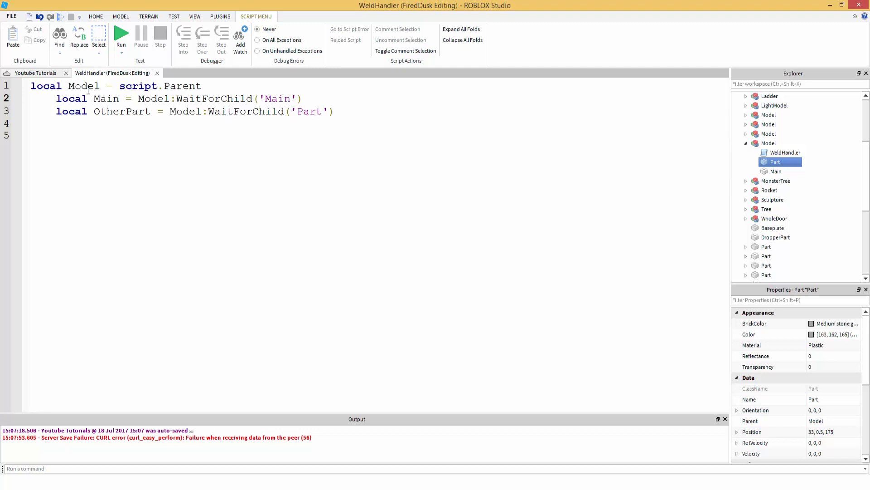
click(769, 142)
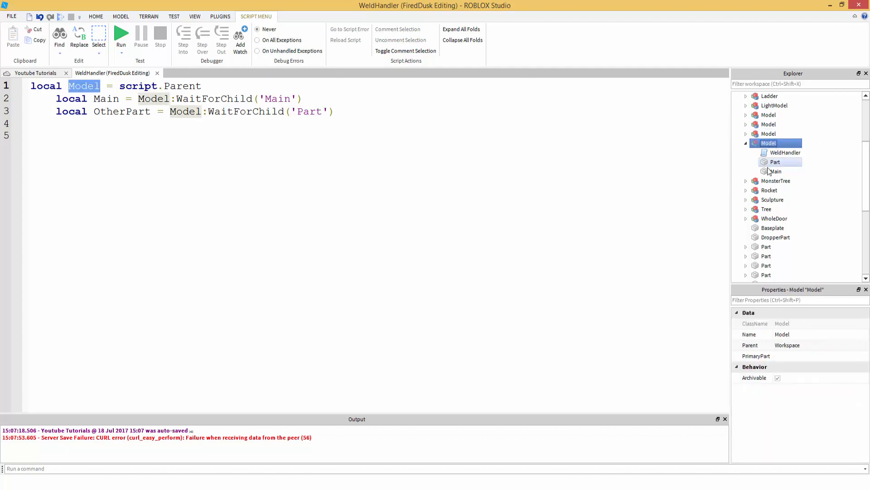
click(775, 162)
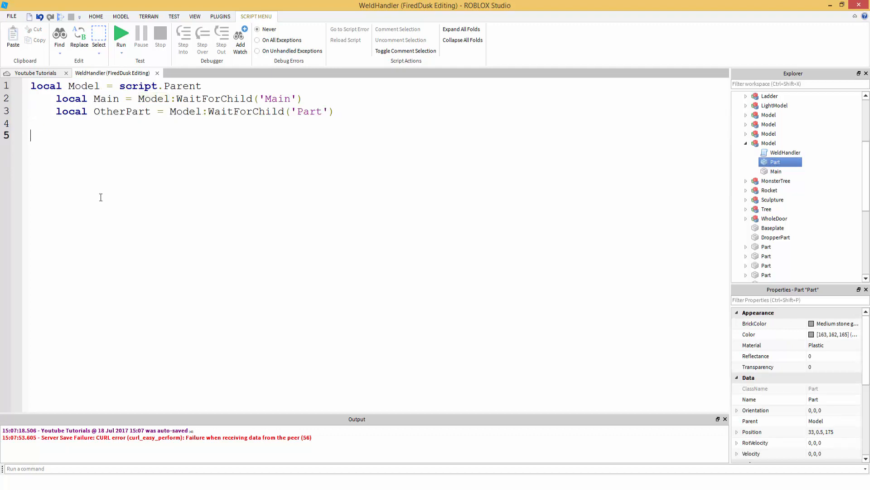
text(loc)
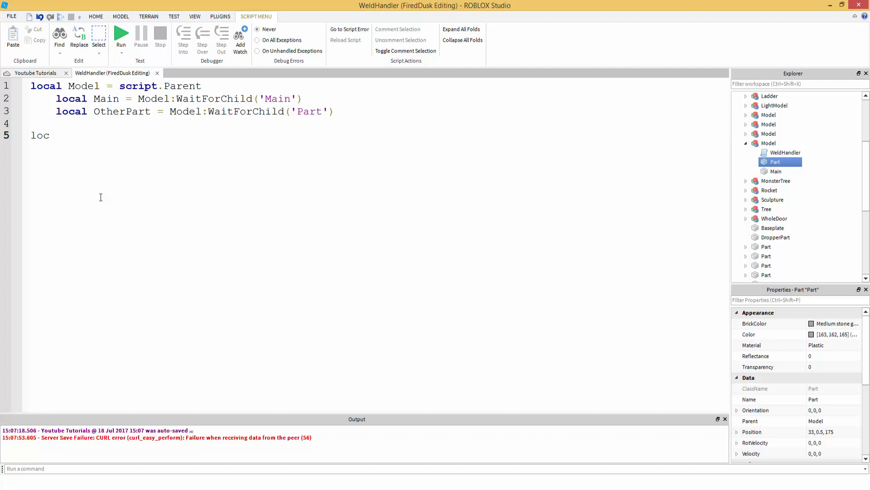
text(al Weld =)
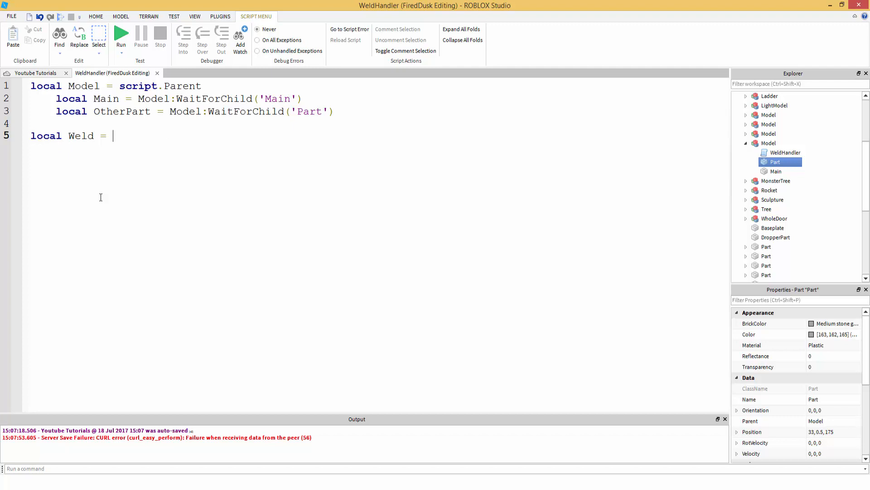
text(Instance.new)
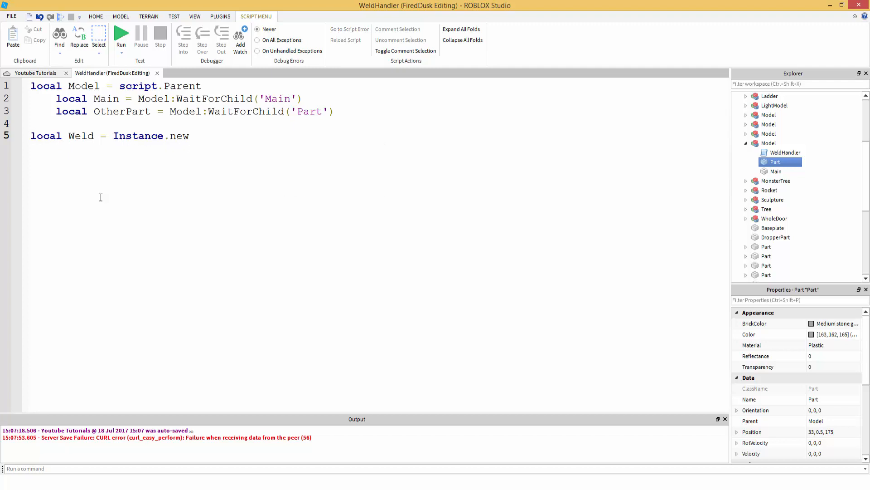
text((''))
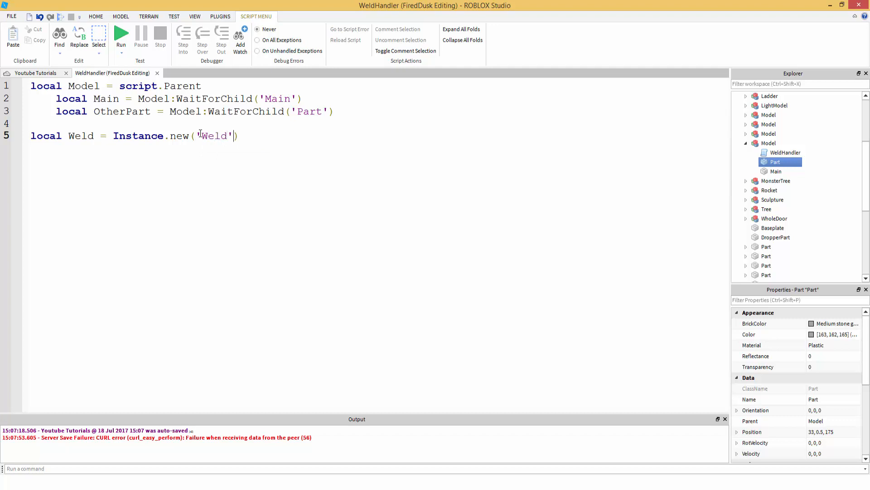
text(,Main)
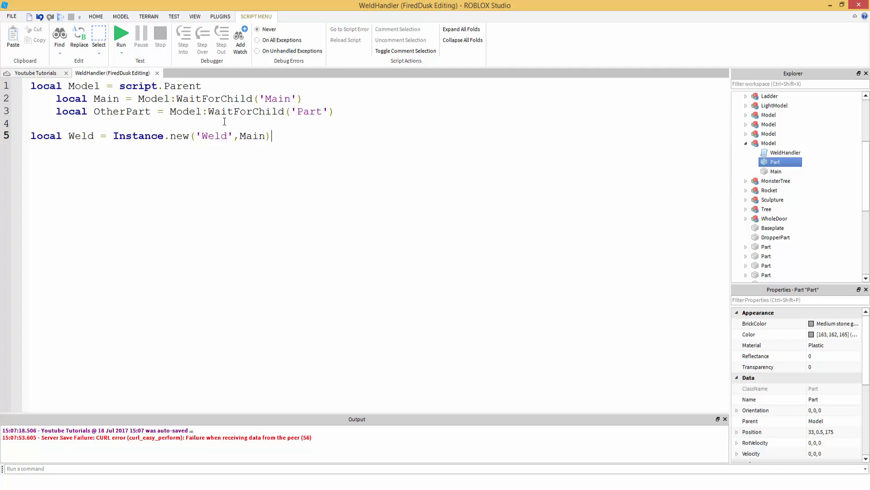
text(Weld)
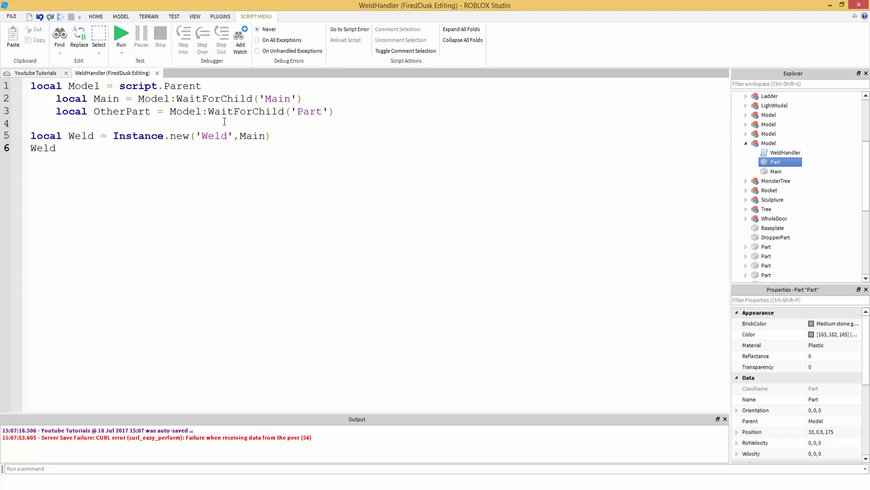
Step: Start Weld.C0, Weld.Part0 and Weld.Part1 lines below the Instance.new line
text(.C0)
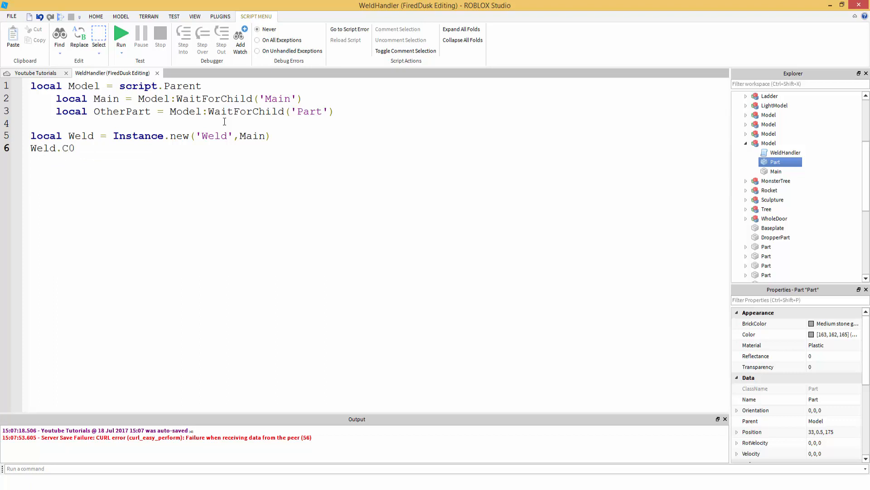
text(Wel)
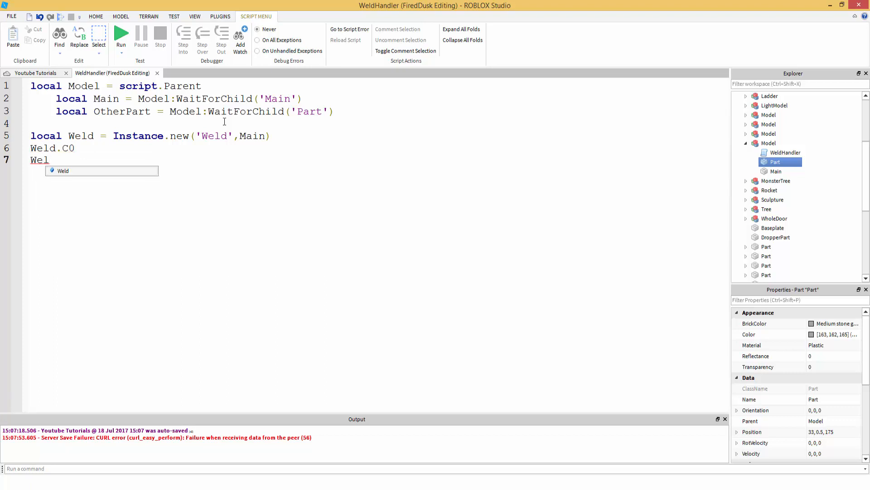
text(.Part0)
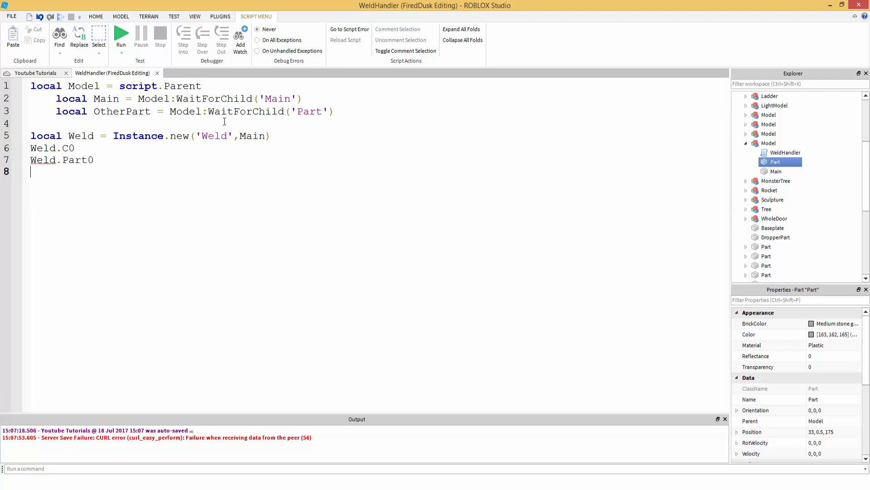
text(Weld.Part)
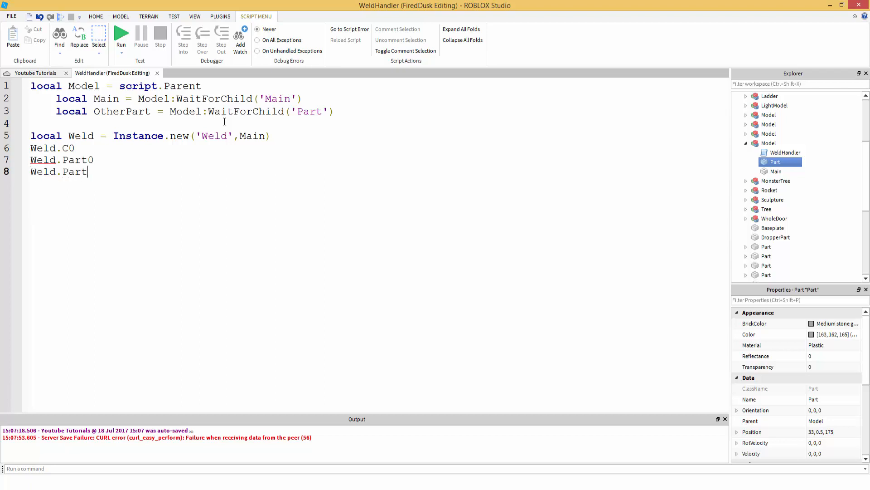
text(1)
click(377, 159)
text( =)
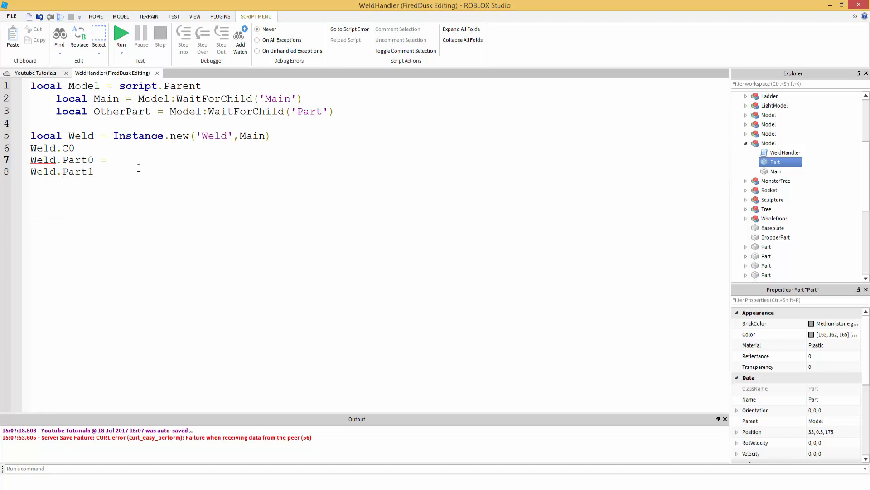
double_click(78, 160)
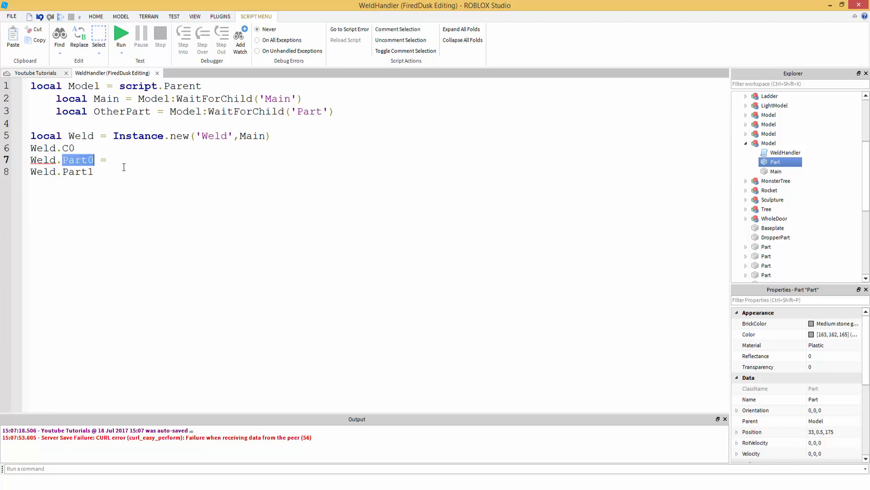
click(112, 160)
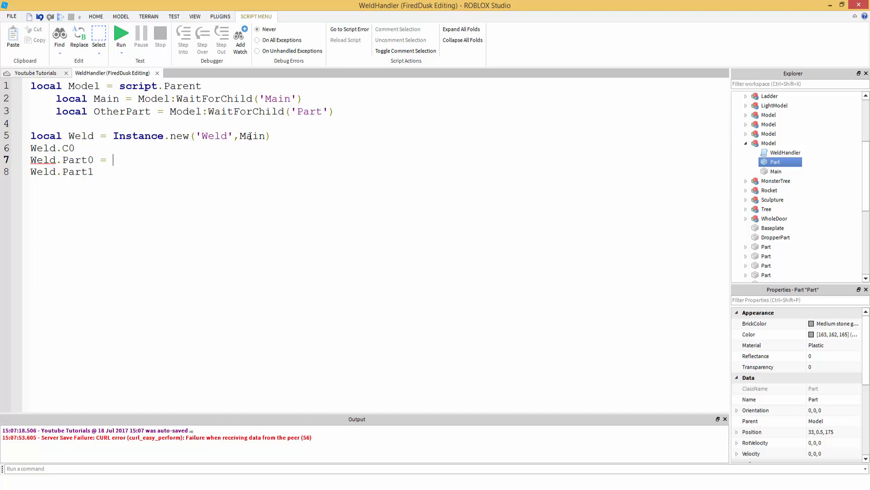
Step: Assign Weld.Part0 = Main and Weld.Part1 = OtherPart, then begin the Weld.C0 assignment
double_click(252, 135)
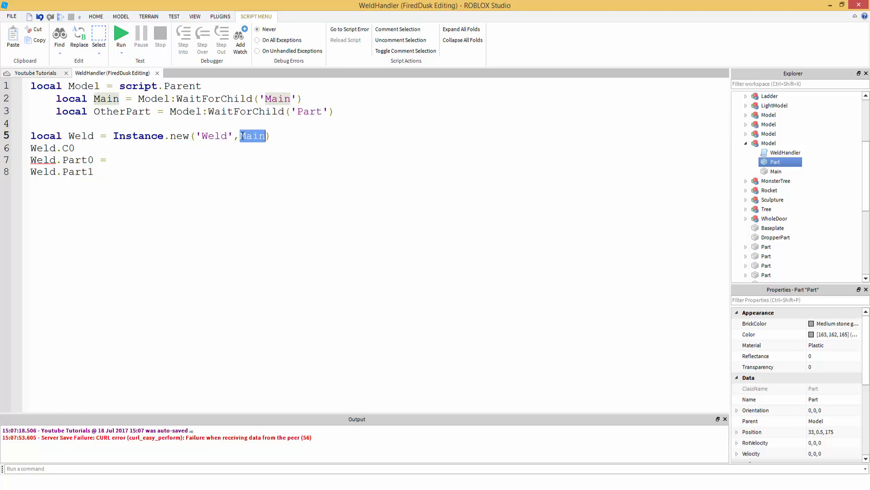
text(M)
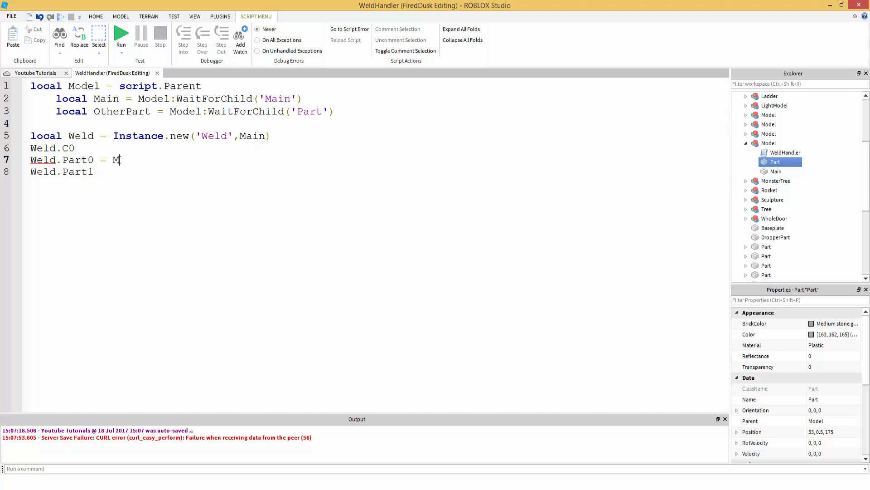
text(ain)
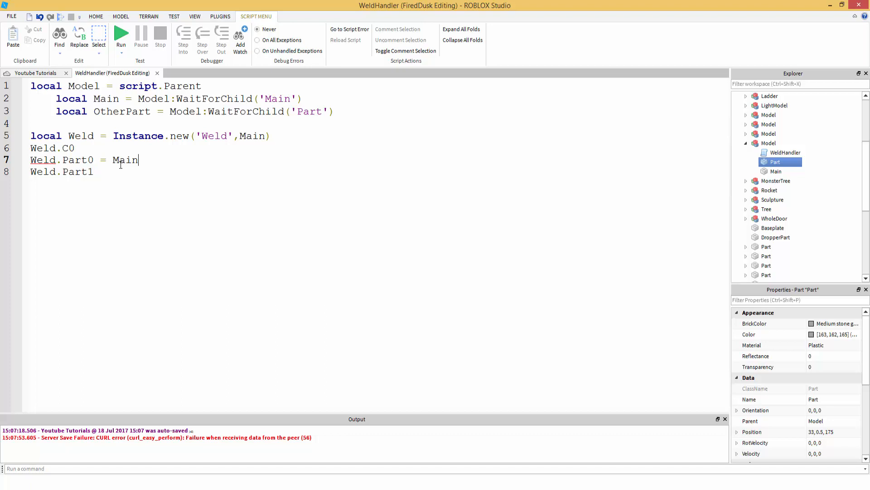
text(=)
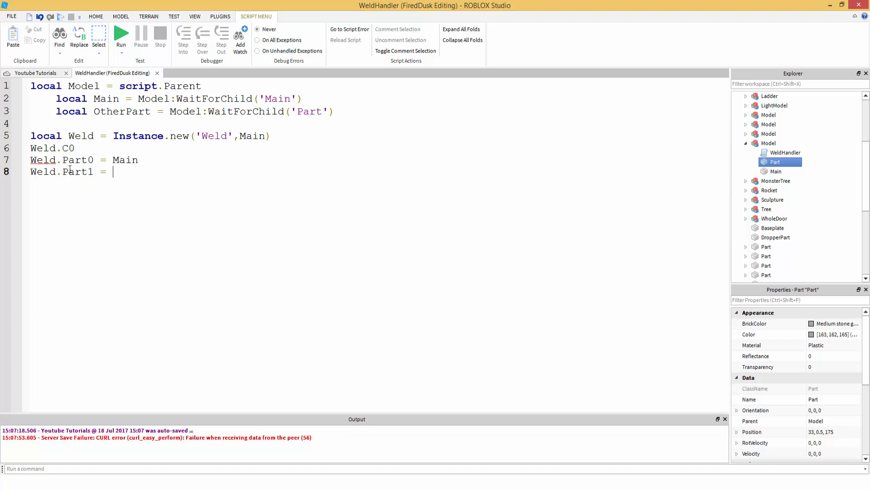
double_click(122, 111)
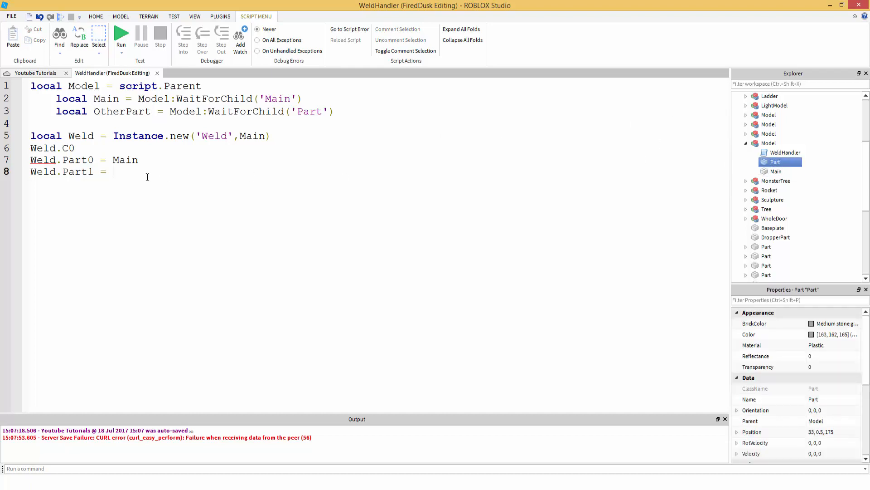
text(OtherPart)
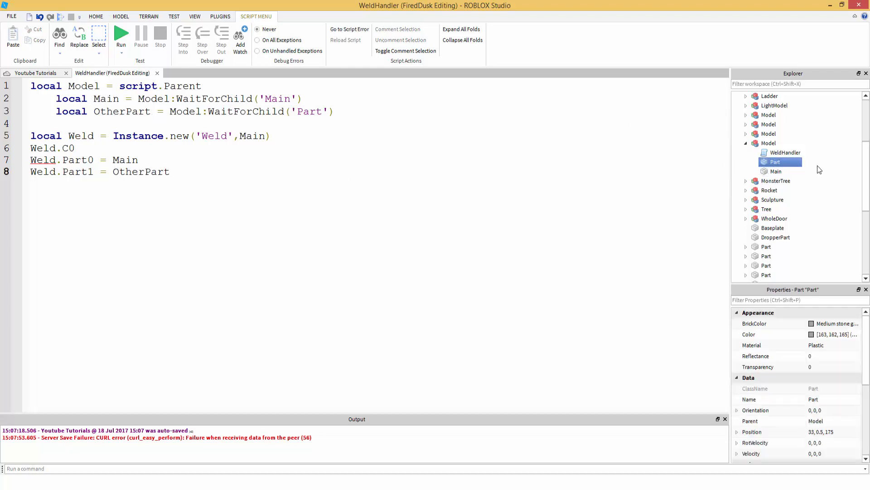
click(776, 180)
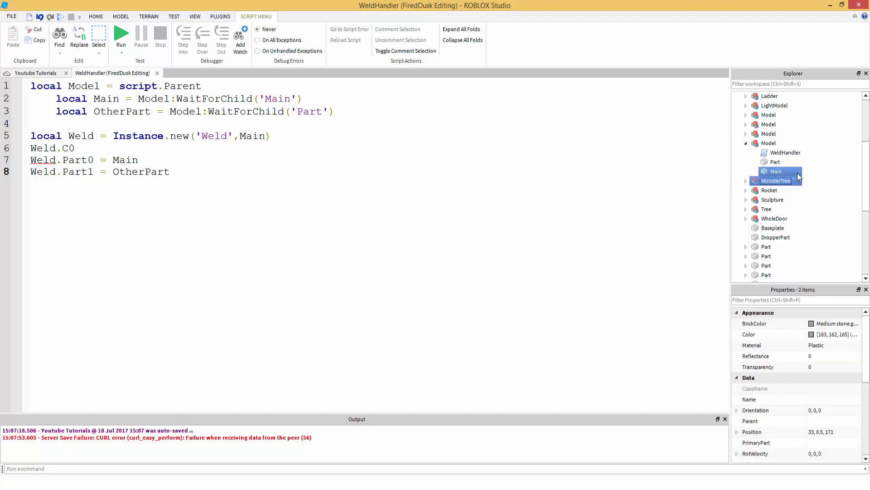
click(775, 161)
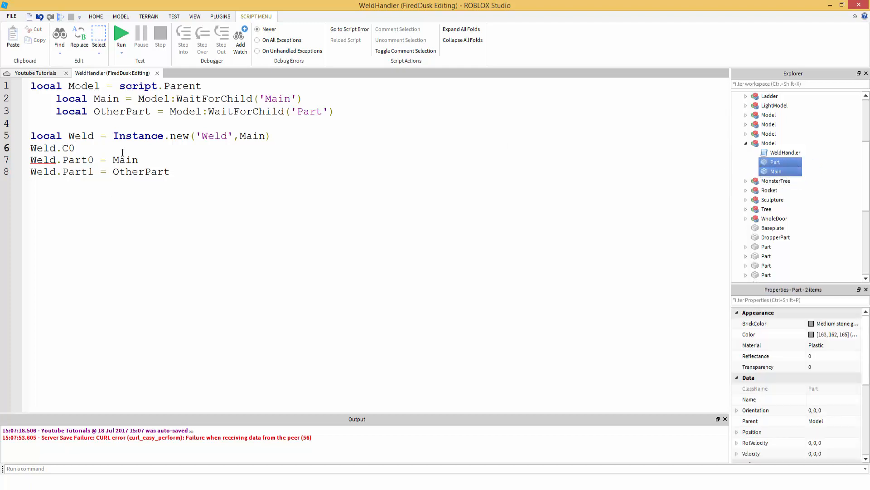
text(=)
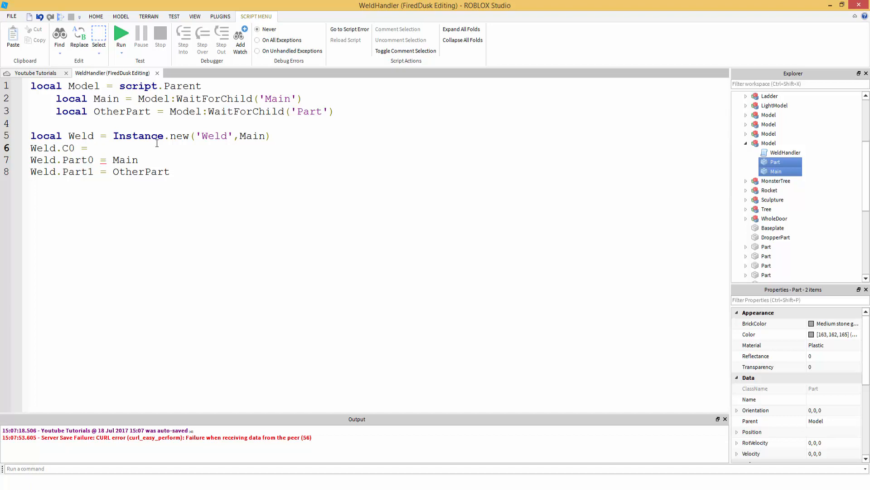
Step: Complete line 6 as Weld.C0 = Main.CFrame:inverse() * OtherPart.CFrame
double_click(67, 148)
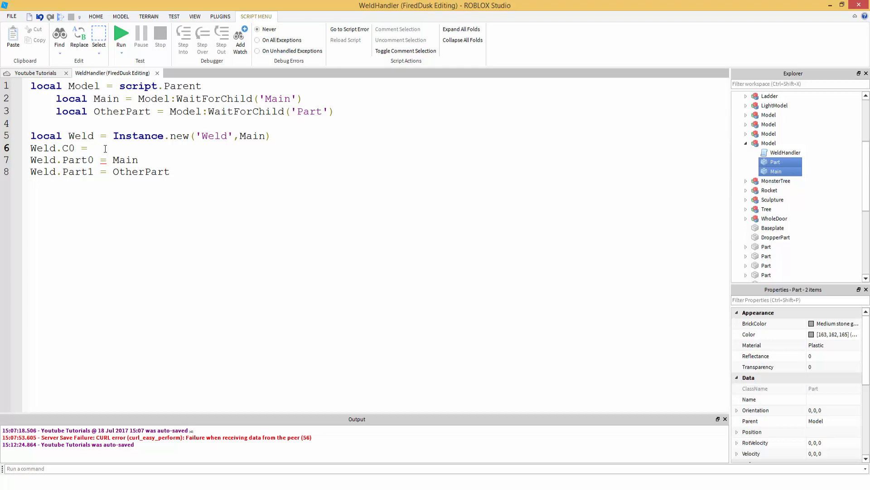
text(Main)
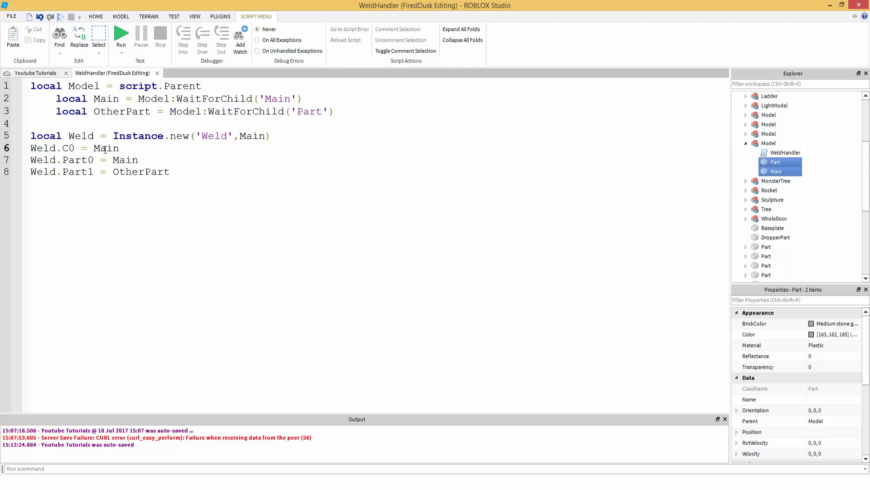
double_click(253, 135)
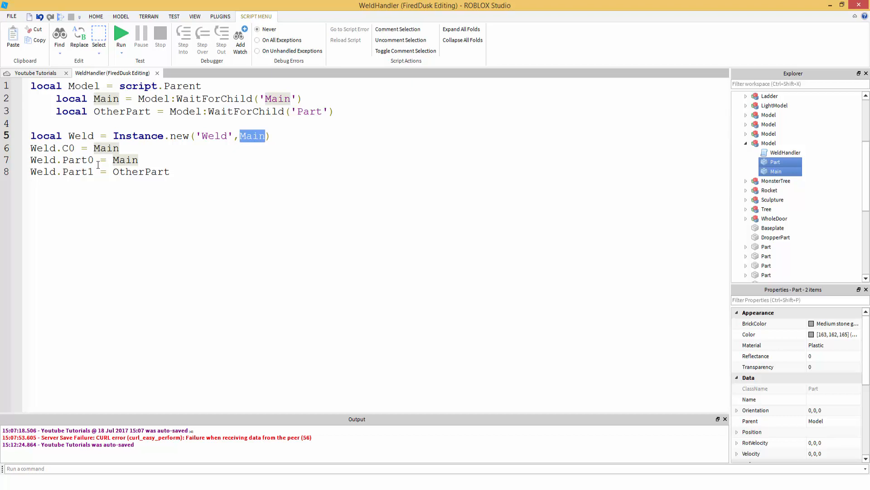
double_click(106, 148)
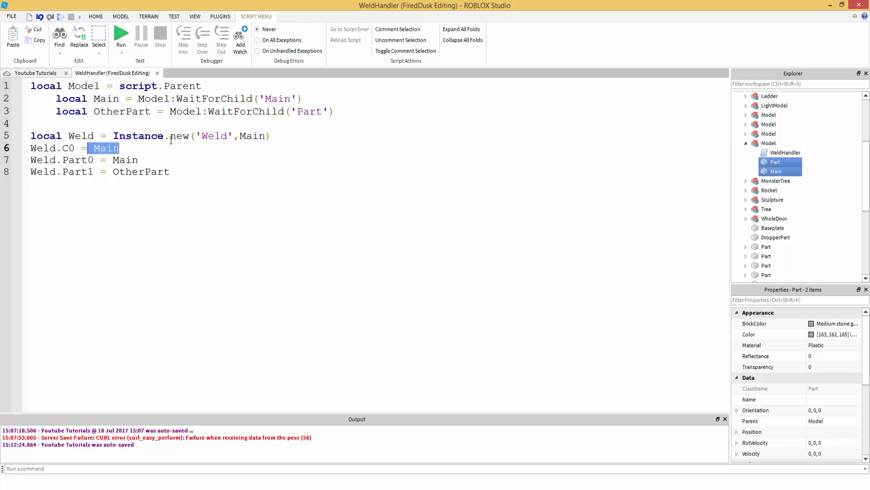
double_click(253, 136)
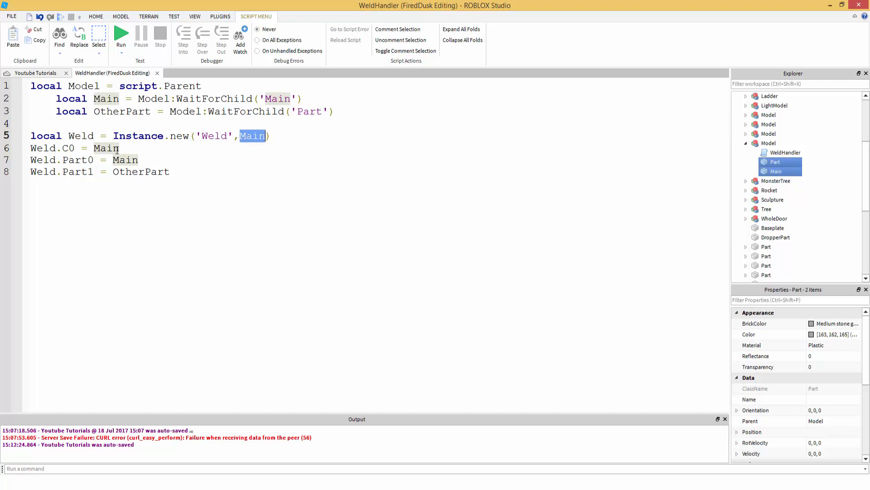
click(118, 148)
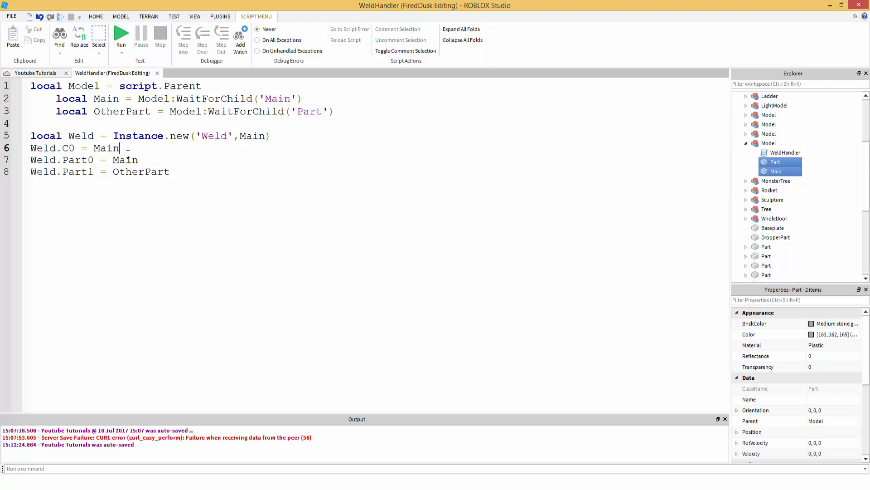
text(.CFrame:i)
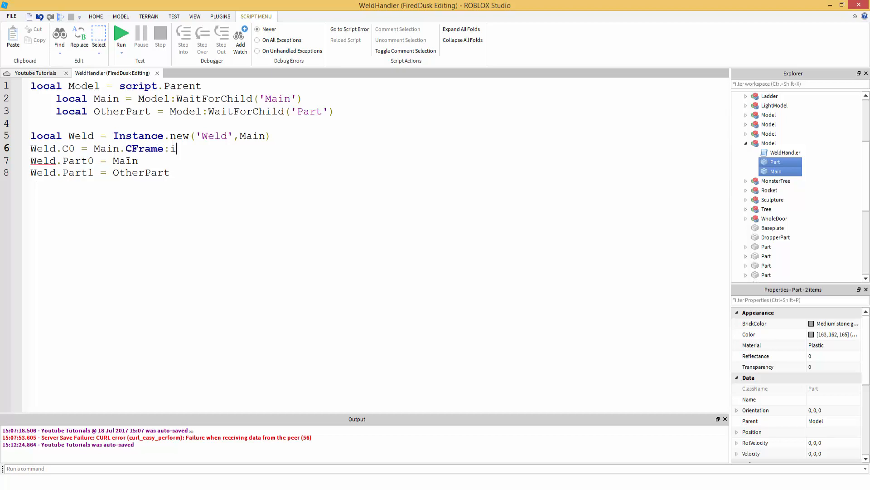
text(nverse() *)
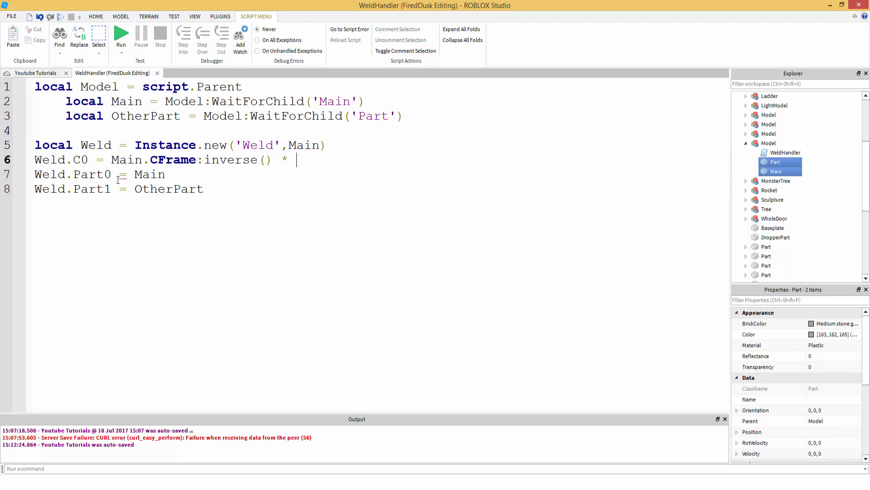
text(OtherPart)
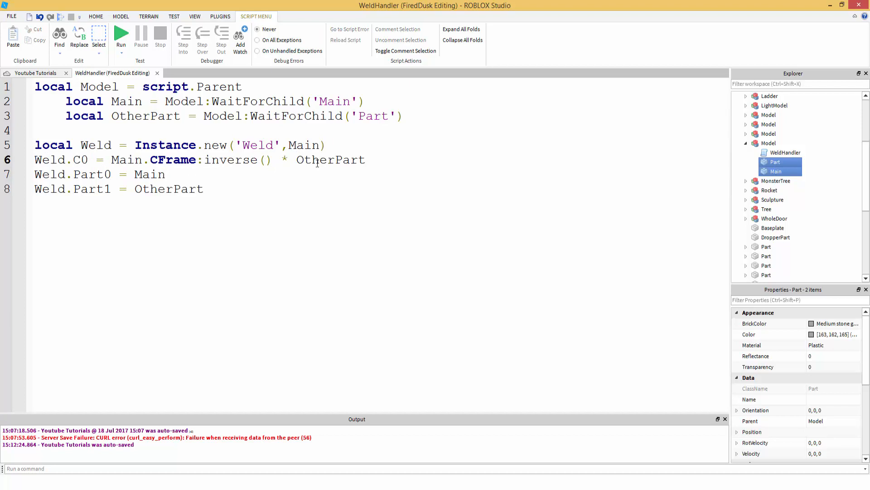
text(.CFrame)
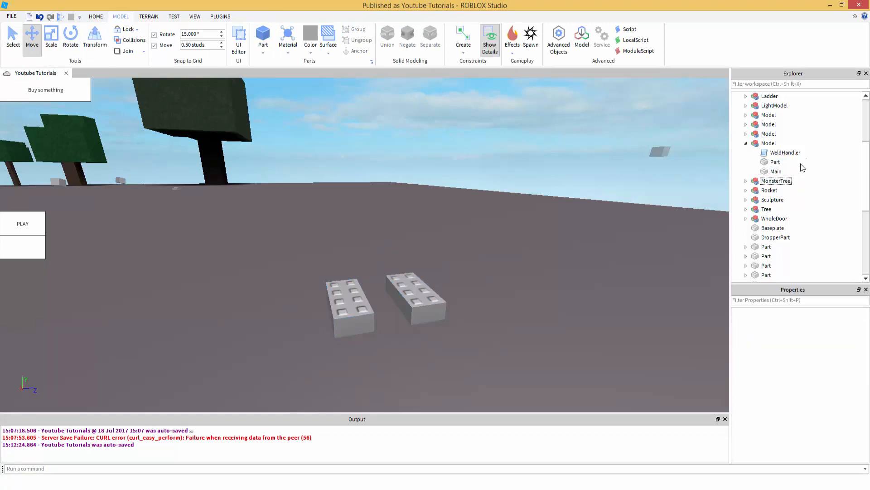
Step: Inspect the red Main brick, deselect it, and start a Run test of the place
click(775, 171)
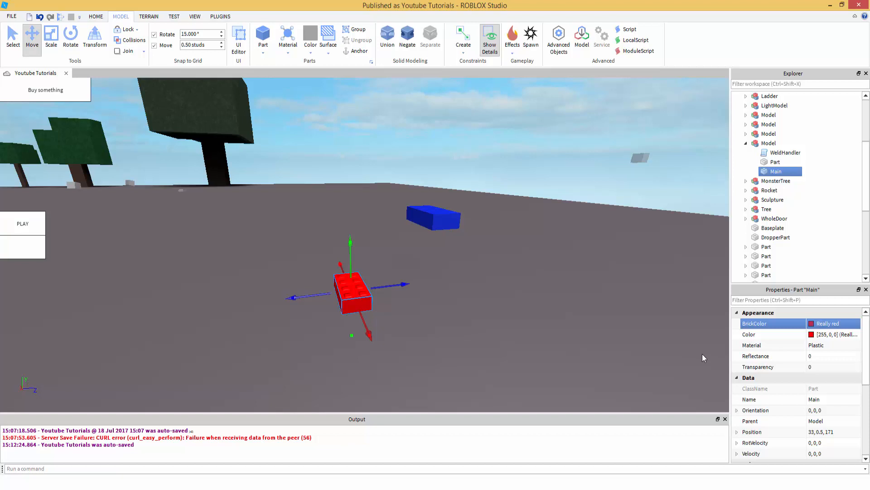
click(96, 16)
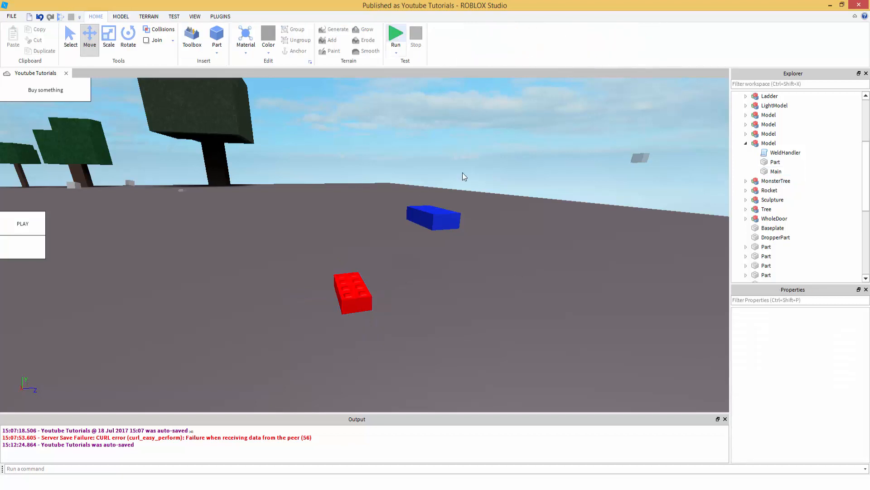
click(395, 33)
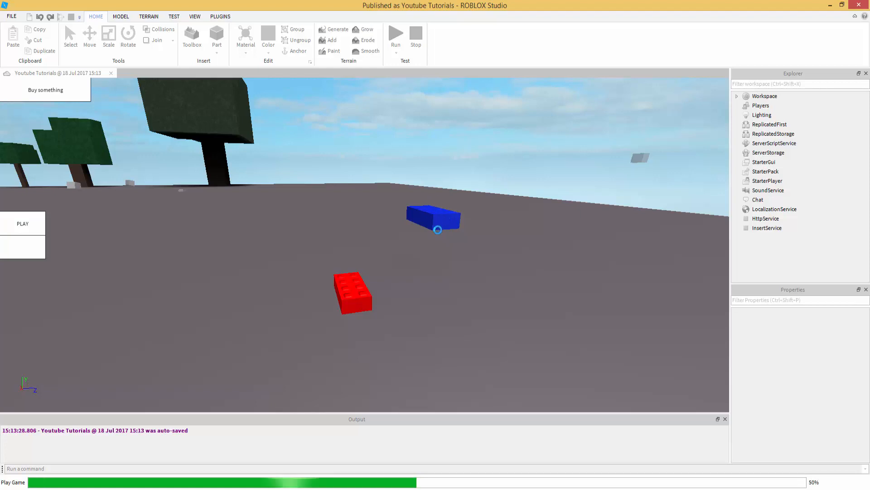
click(395, 35)
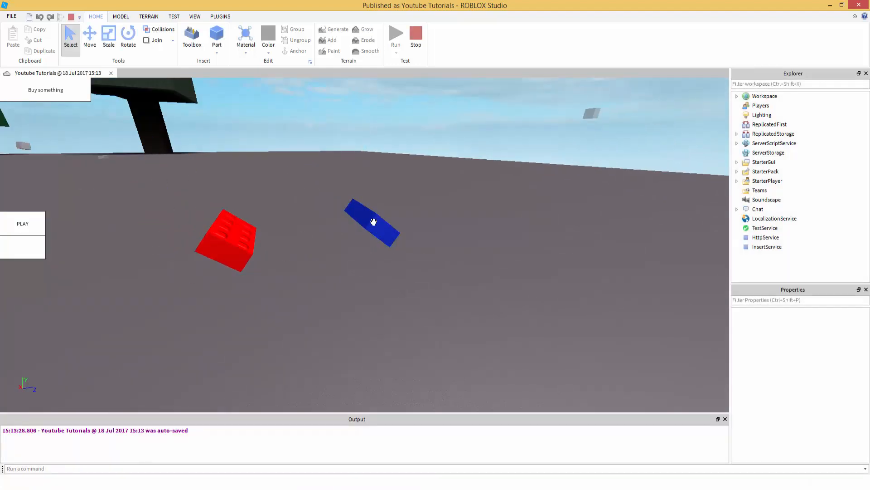
click(225, 242)
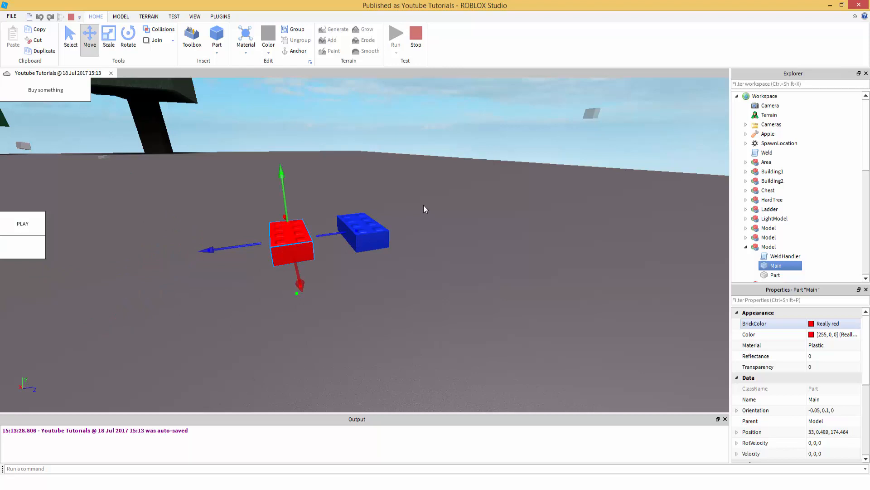
scroll(down, 3)
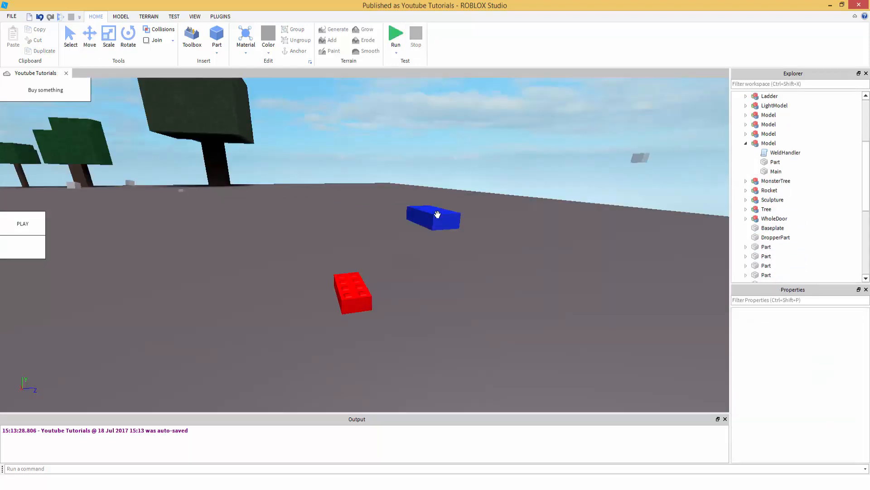
click(785, 152)
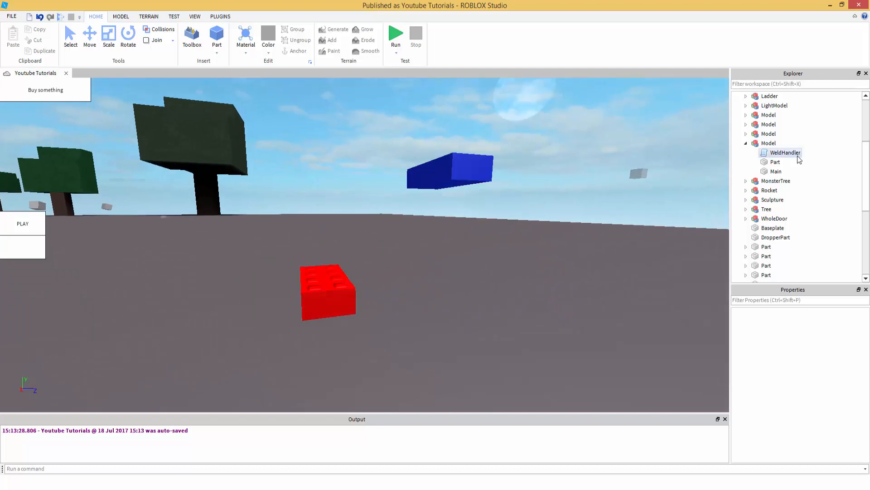
double_click(784, 152)
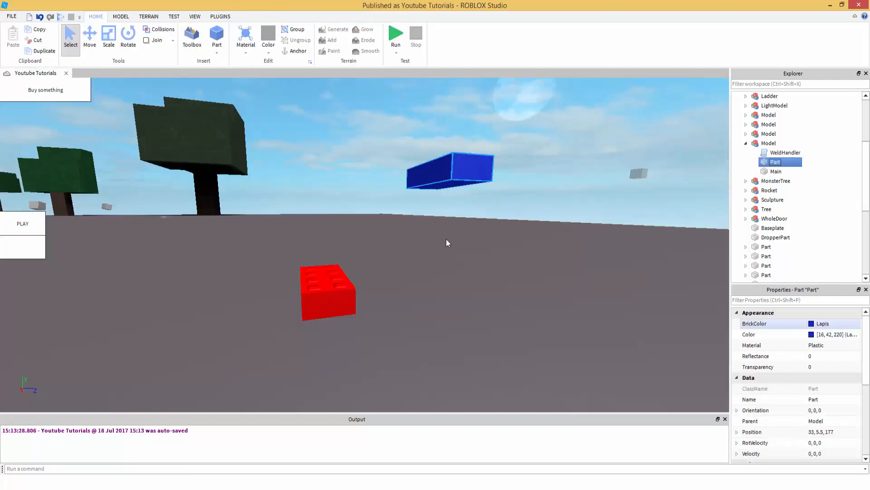
Step: Move the Part copies into a row, select Main, and reopen WeldHandler
click(89, 38)
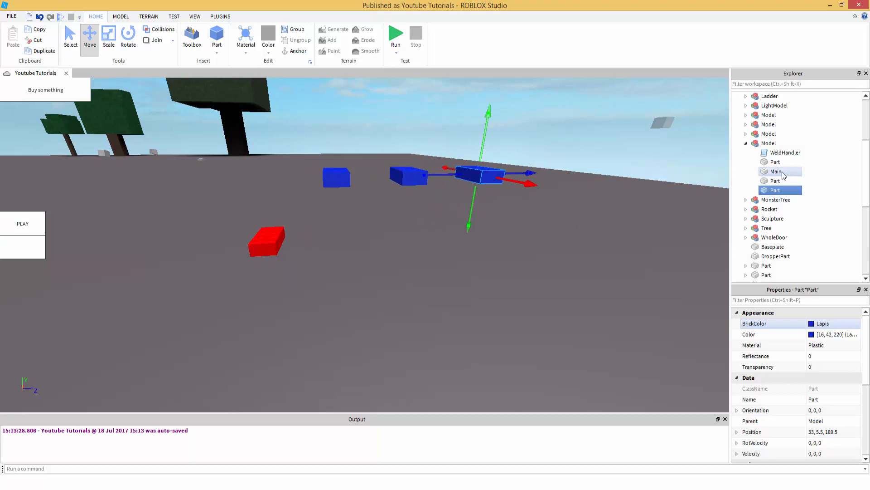
click(776, 171)
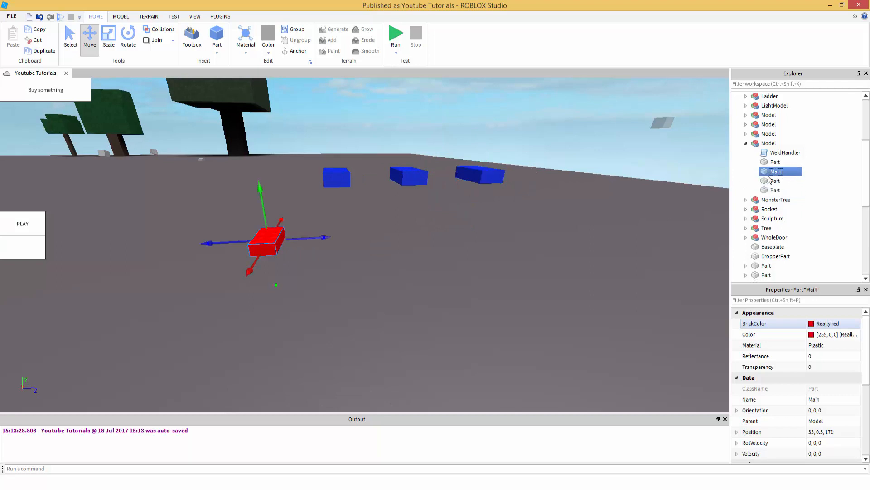
mouse_move(255, 238)
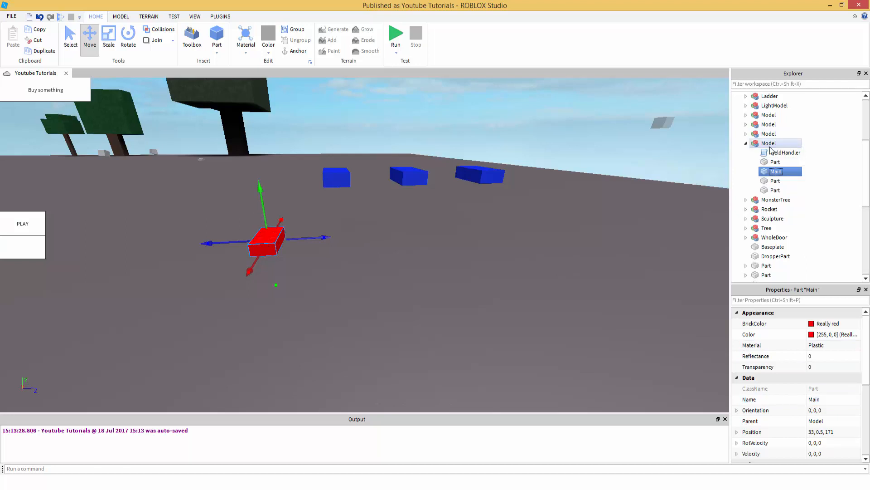
double_click(784, 152)
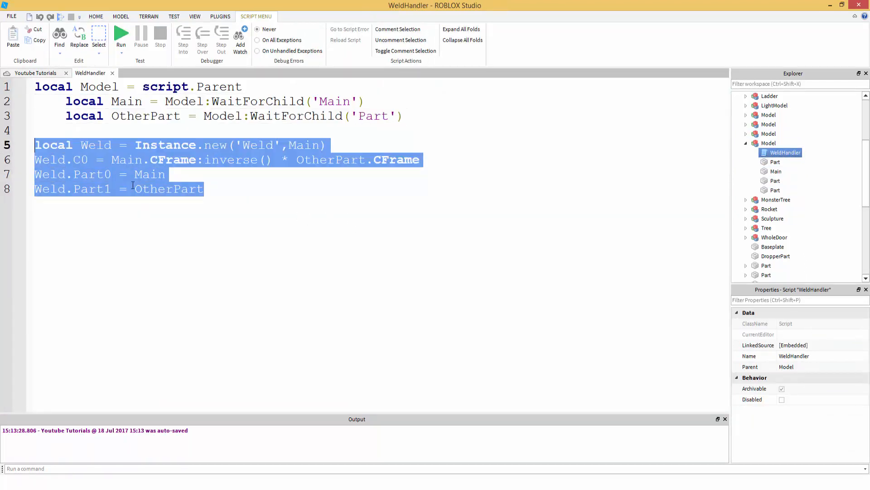
Step: Delete the single-part weld code and OtherPart line, then begin a 'for i,' loop
key(Delete)
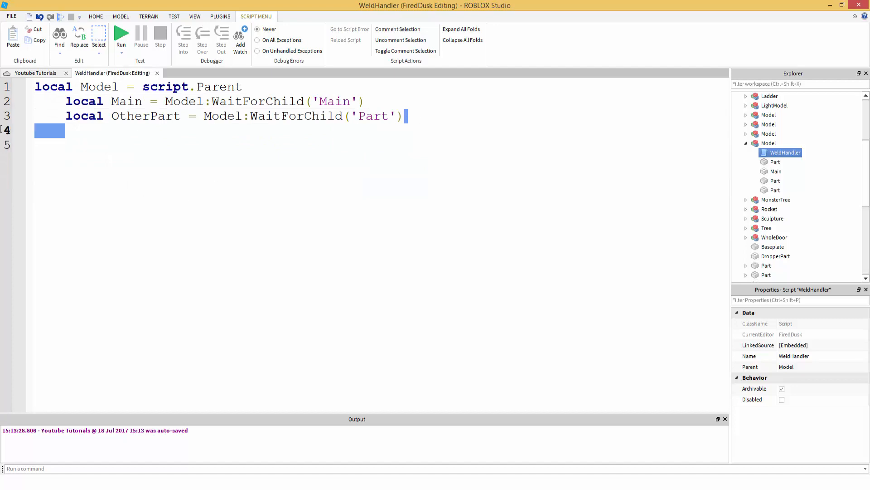
key(Delete)
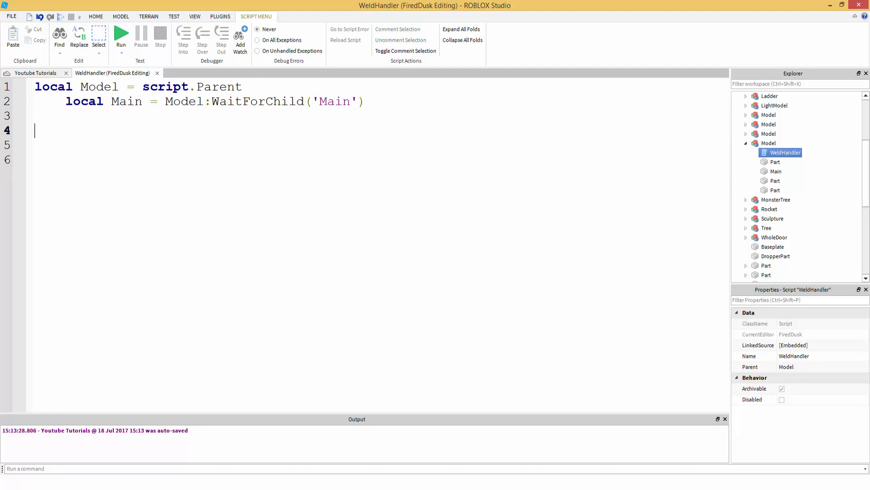
mouse_move(102, 151)
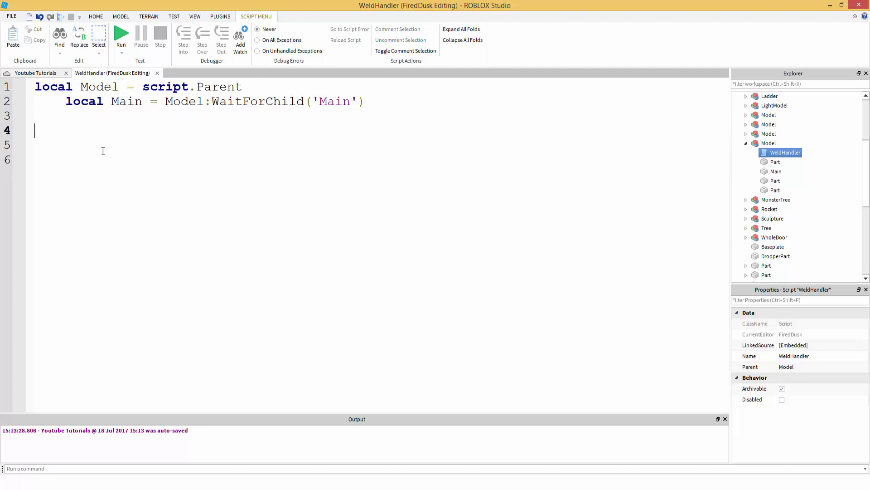
text(for i,v in pairs()
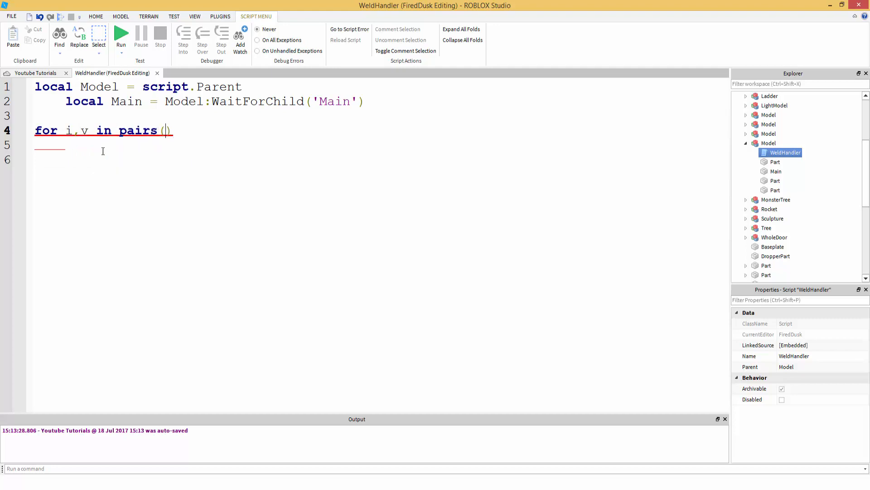
Step: Complete the loop header to iterate over Model:GetChildren()
text(Model)
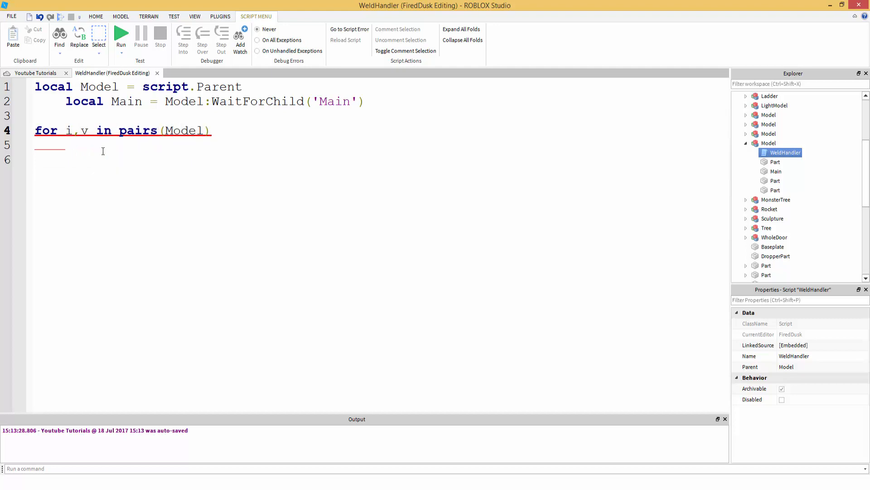
text(:GetCHildr)
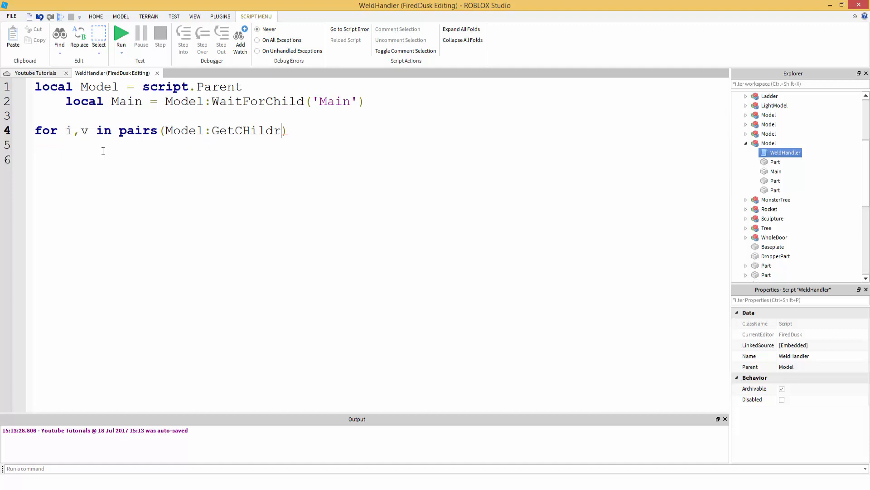
key(Backspace)
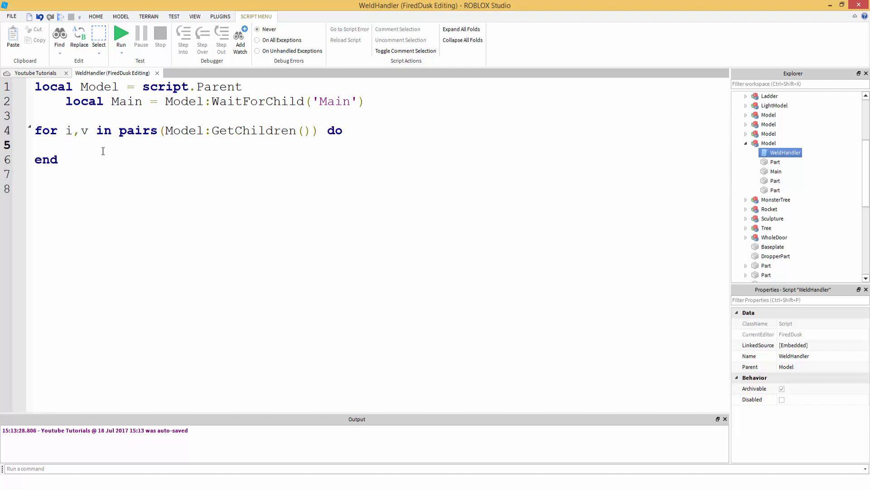
Step: Add an if v:IsA('Part') then check with an empty block inside the loop
text(if v:Is)
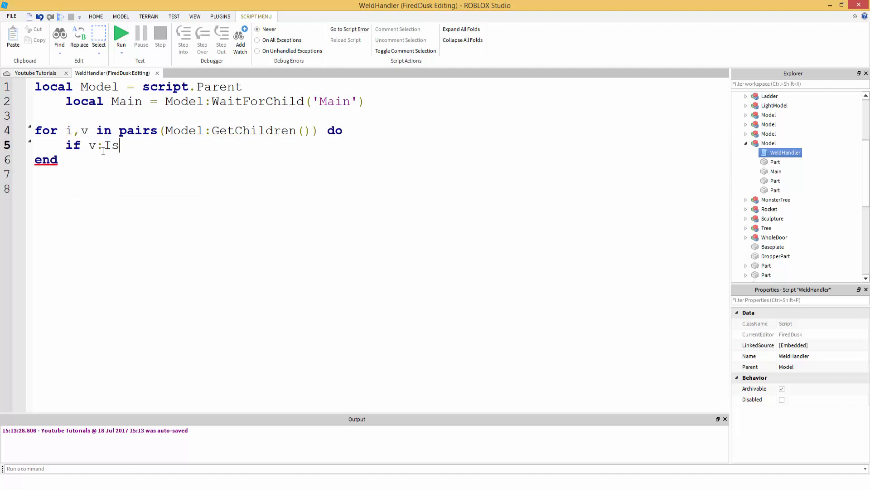
text(A()
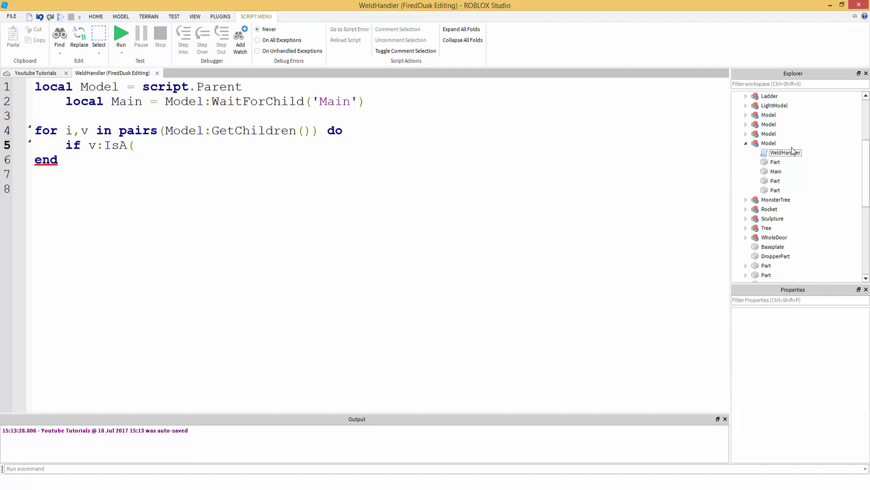
click(784, 152)
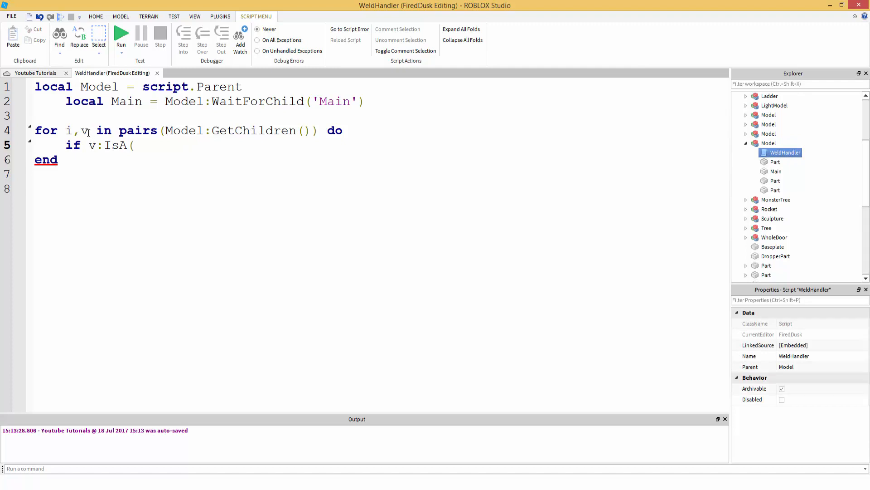
click(775, 181)
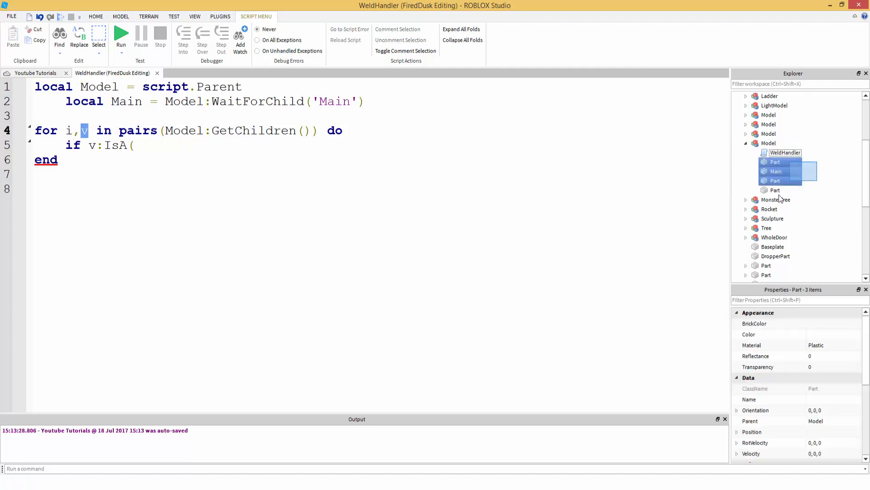
click(769, 143)
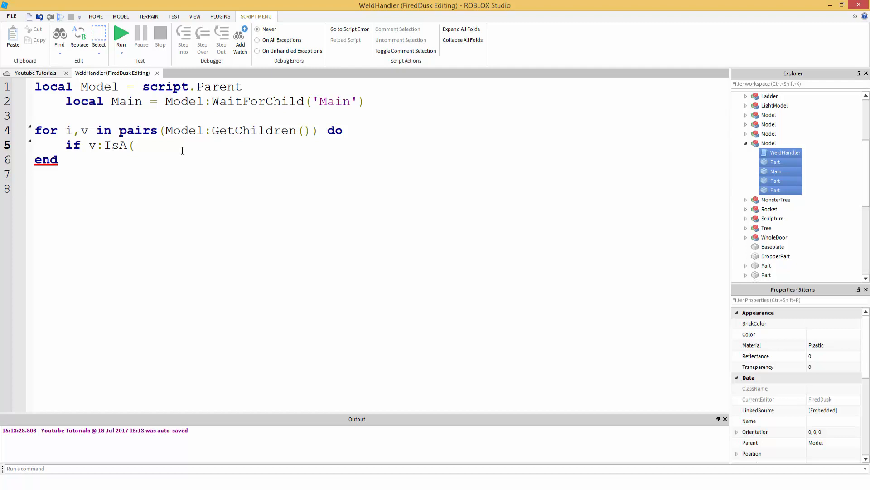
text('Part') then)
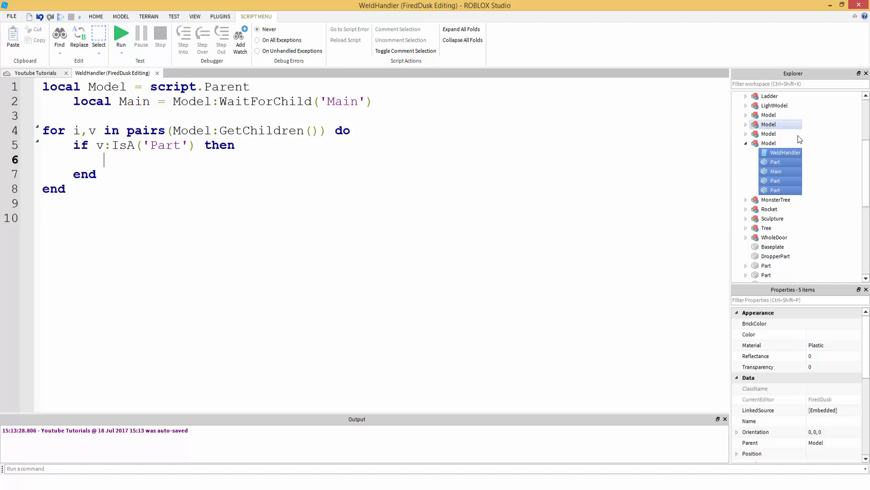
click(785, 152)
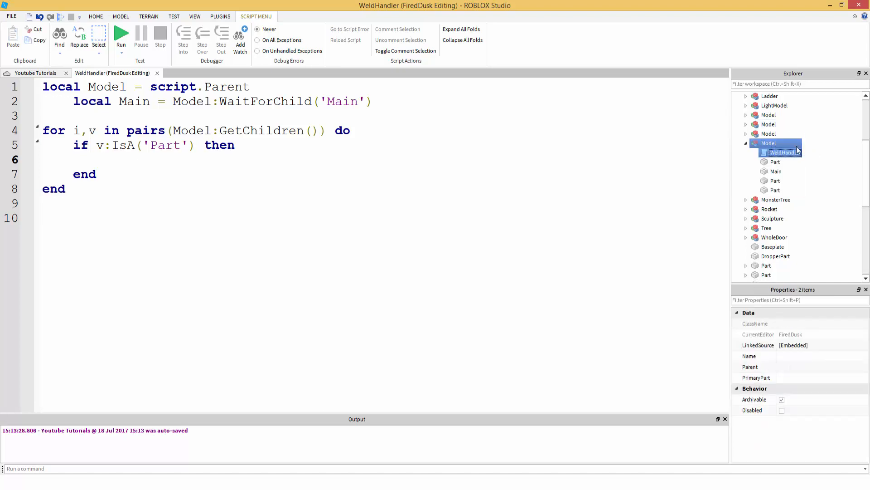
click(776, 190)
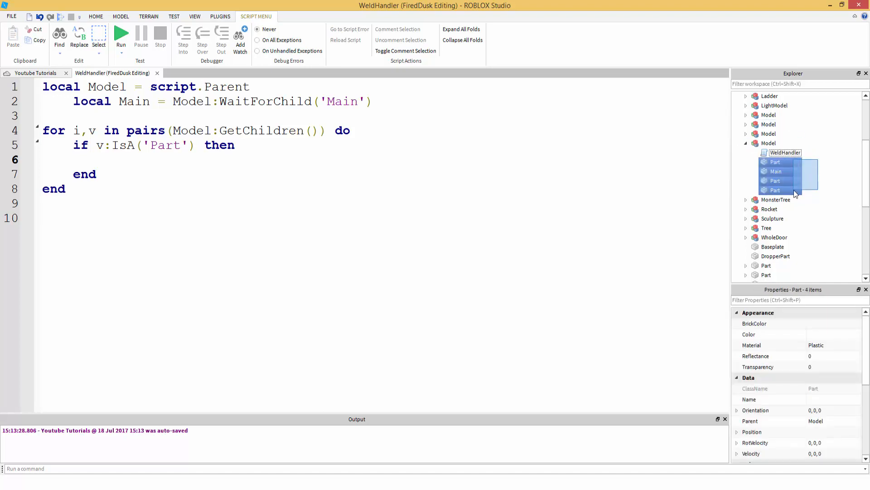
click(148, 163)
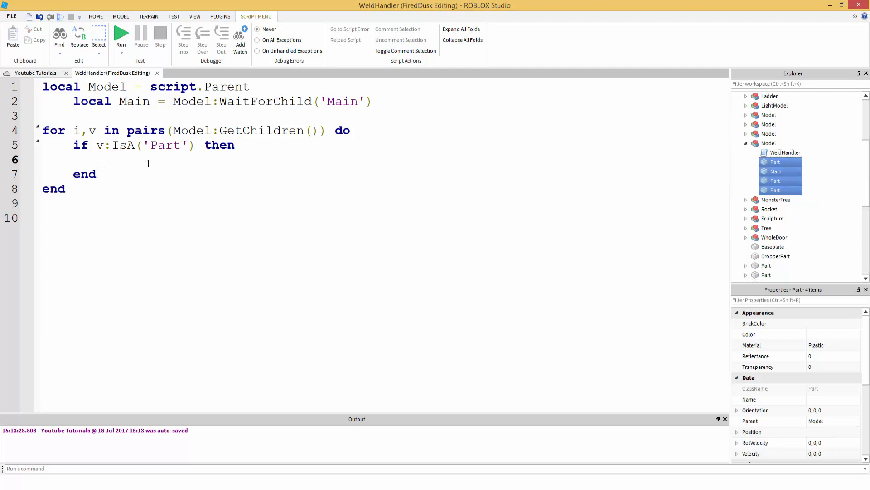
Step: Create a local Weld with Instance.new('Weld', Main) inside the if block
text(local Weld)
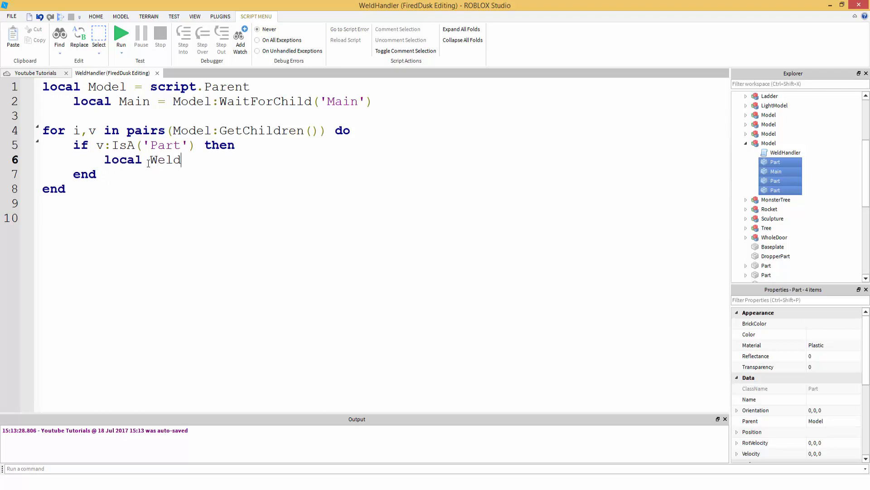
text(= Instance.new(')
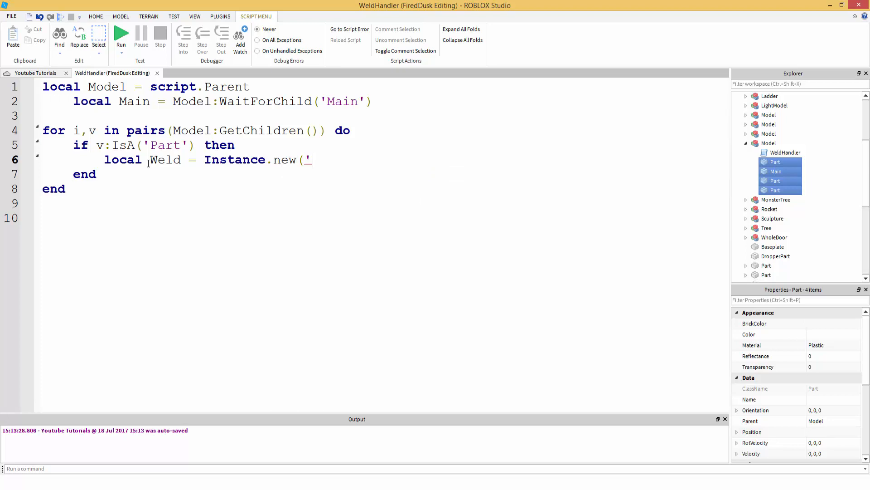
text(Weld'))
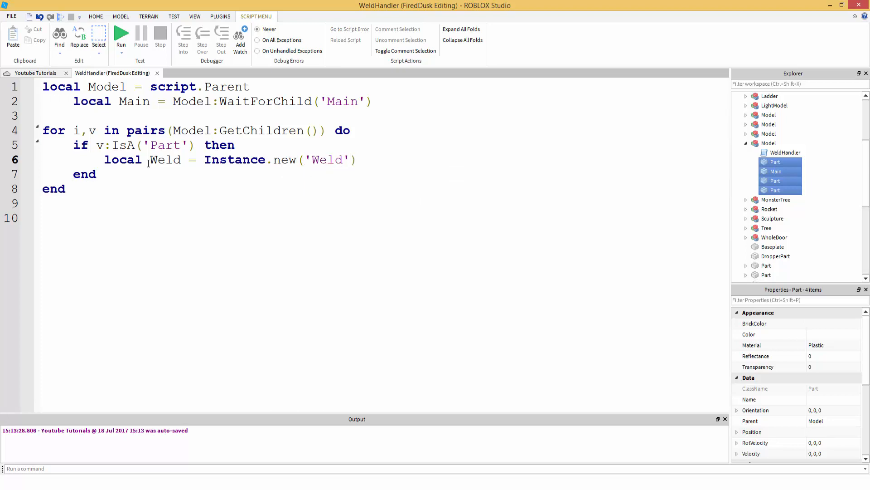
text(,Main)
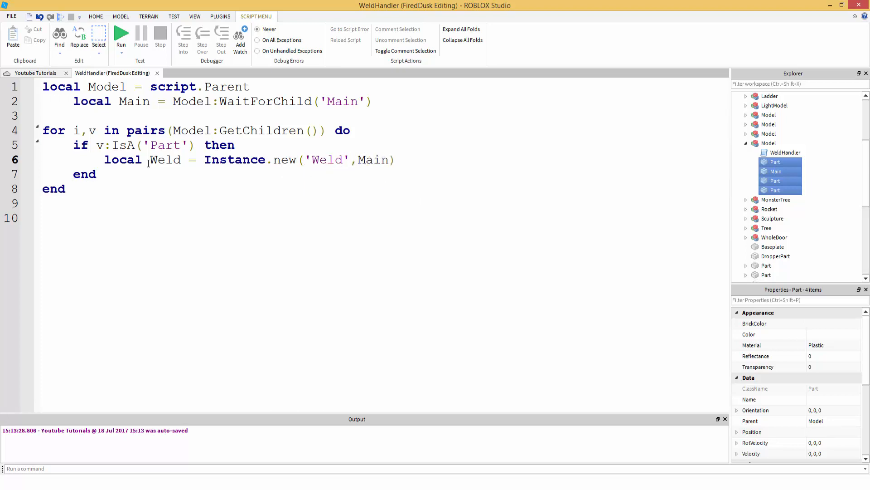
click(776, 171)
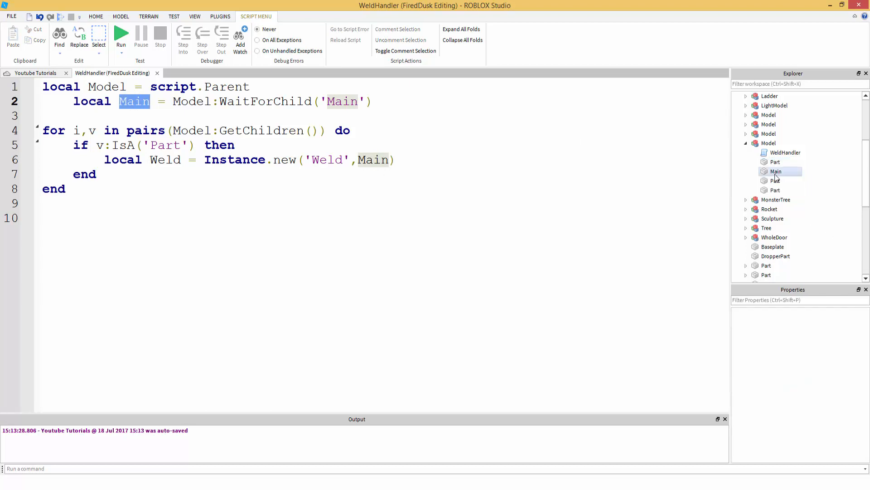
click(776, 171)
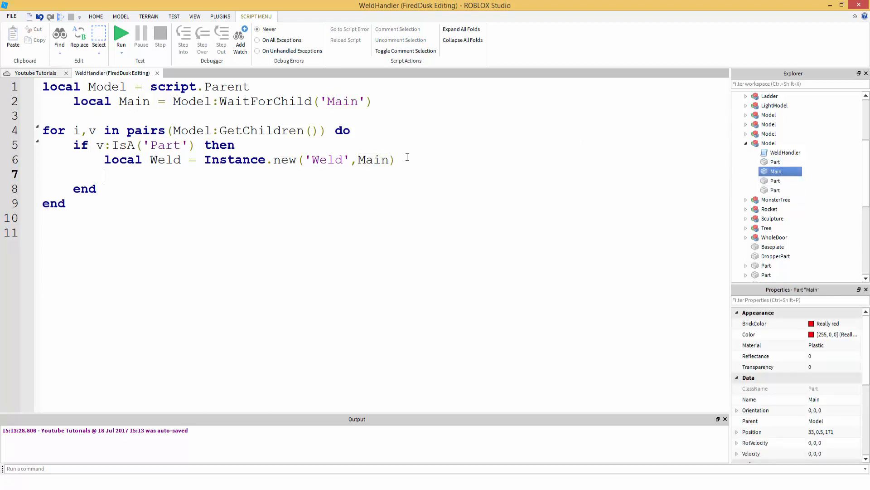
Step: Set Weld.C0 = Main.CFrame:inverse() * Child.CFrame, Part0 = Main, Part1 = Child
text(Weld.C=)
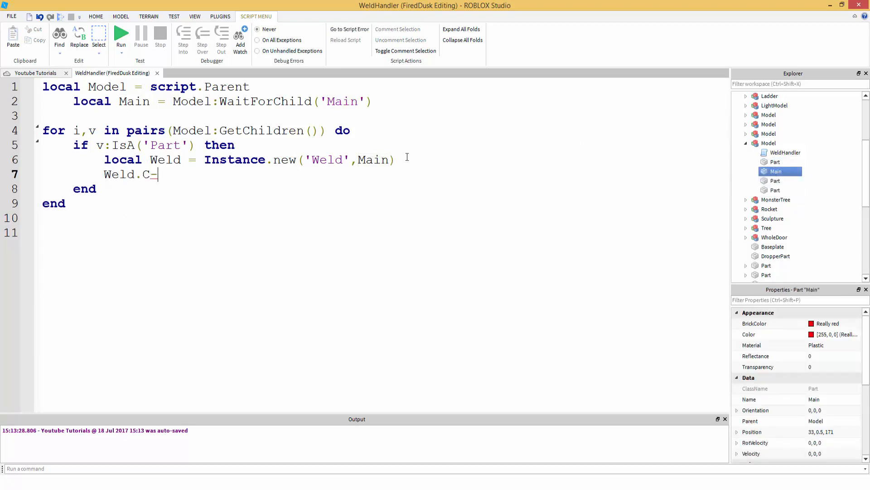
text(0  =)
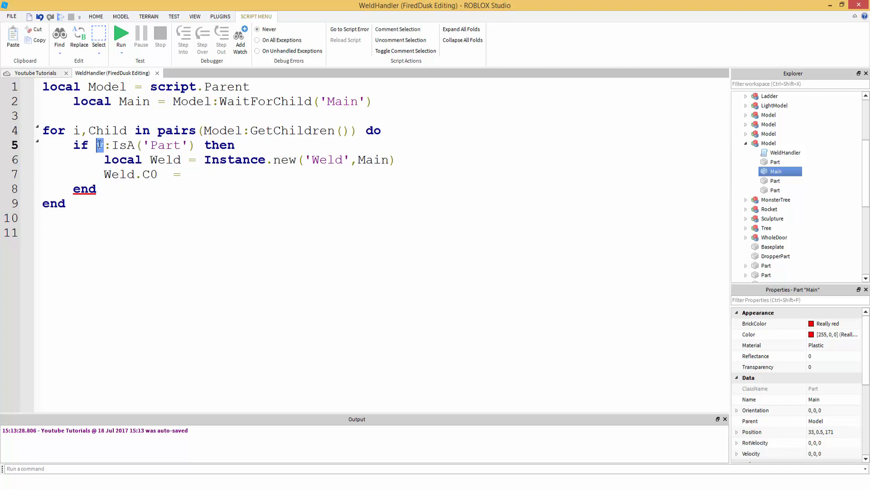
text(Child)
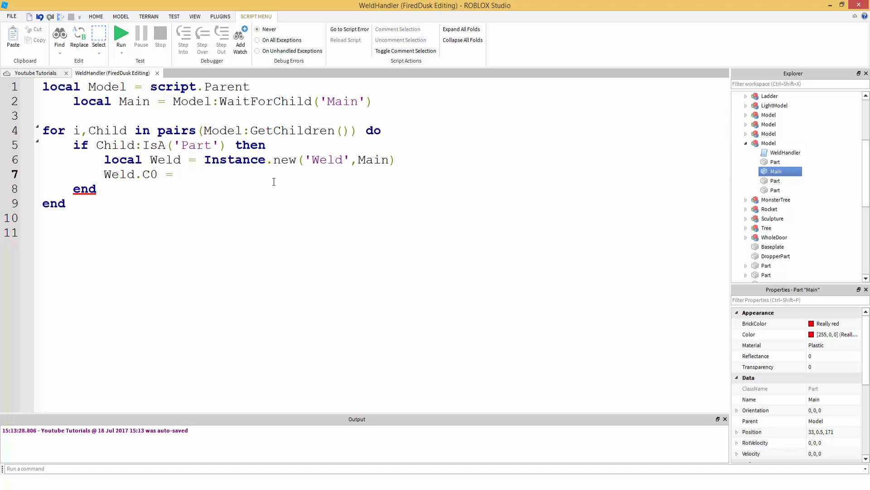
text(Main.CFrame)
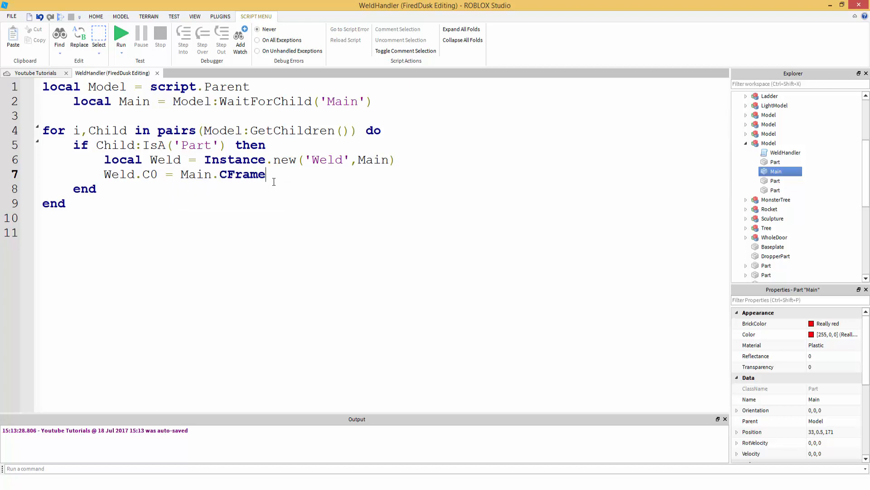
text(:inverse())
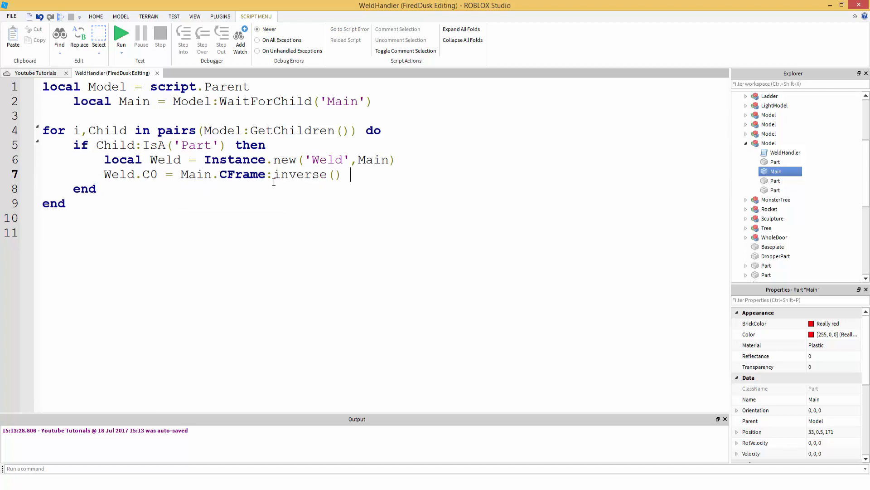
text(* Child.)
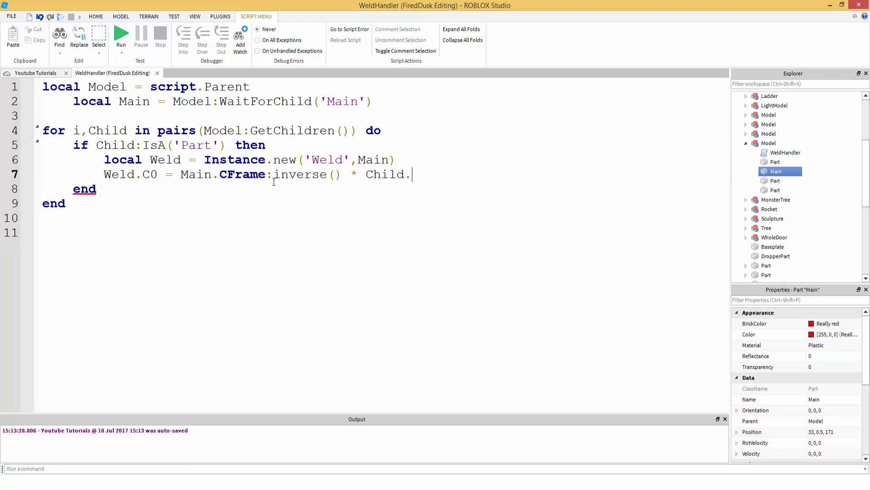
text(CFrame)
text(Weld.)
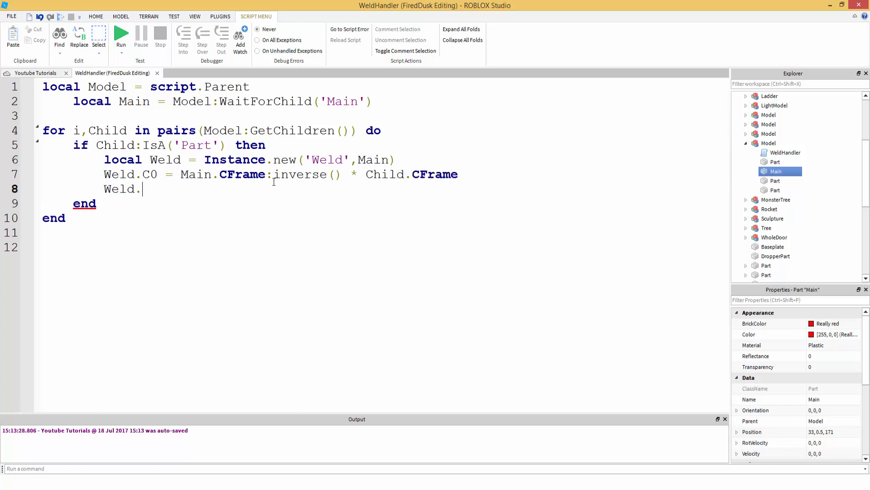
text(Part=)
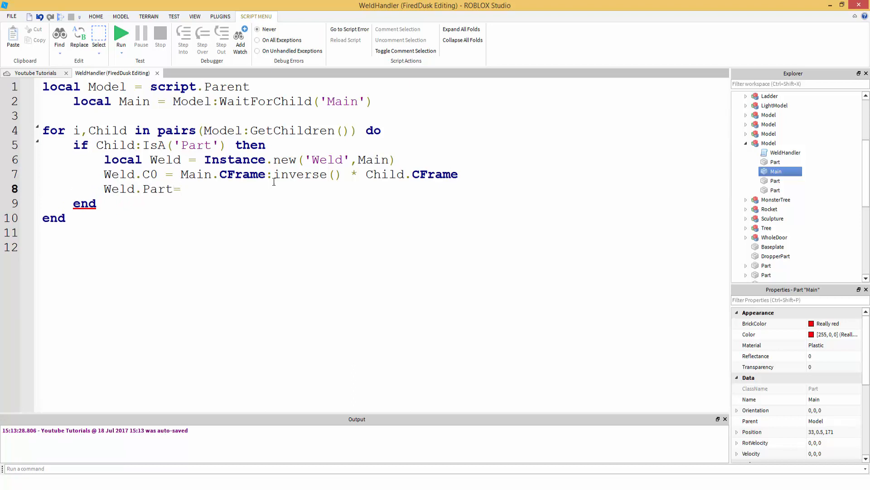
text(0 = Main)
text(Weld.Par)
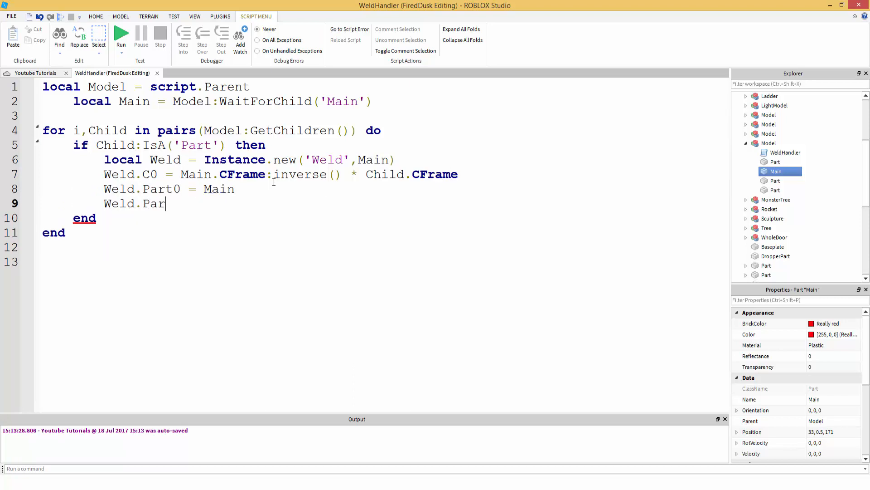
text(t1 = Child)
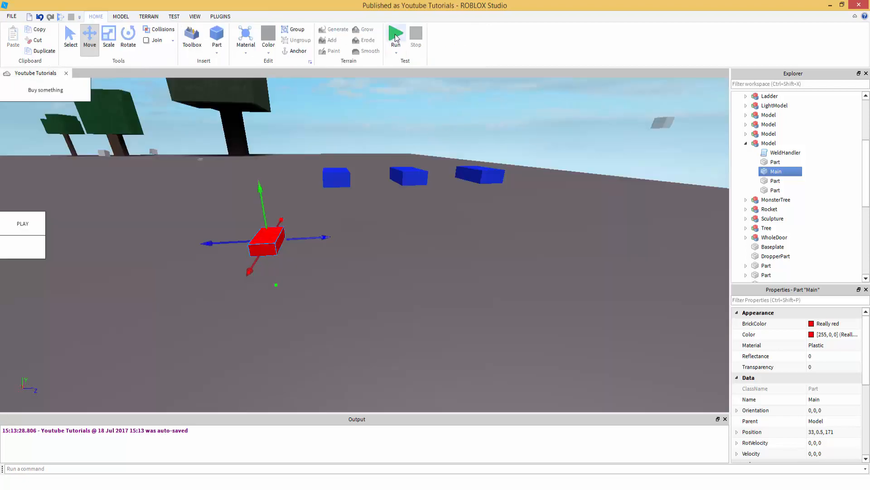
Step: Run the game, select the four Welds under Main, then stop the test
click(395, 34)
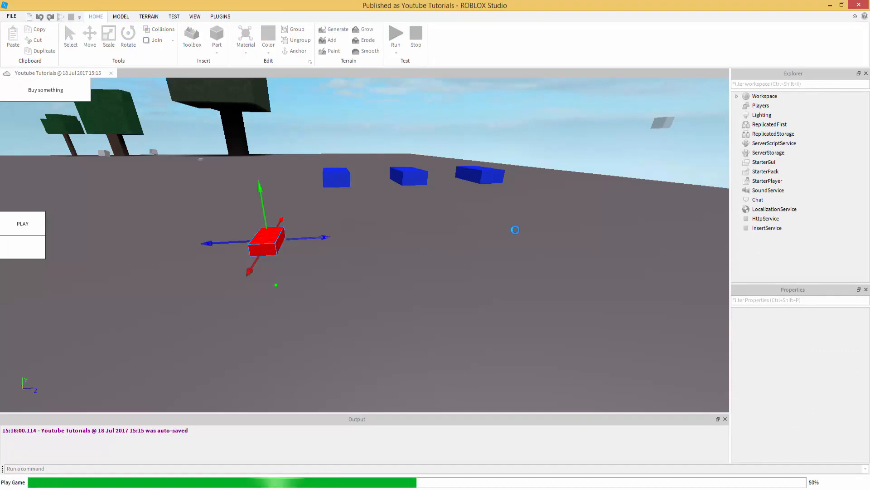
click(395, 34)
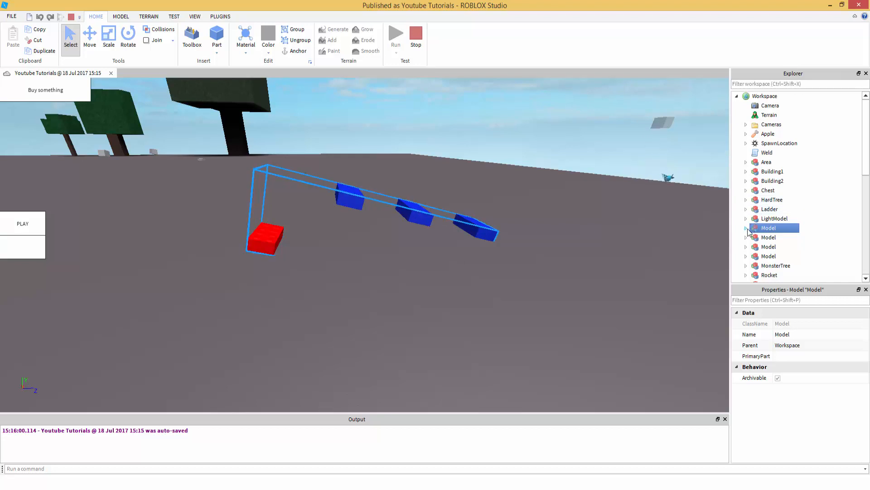
click(746, 228)
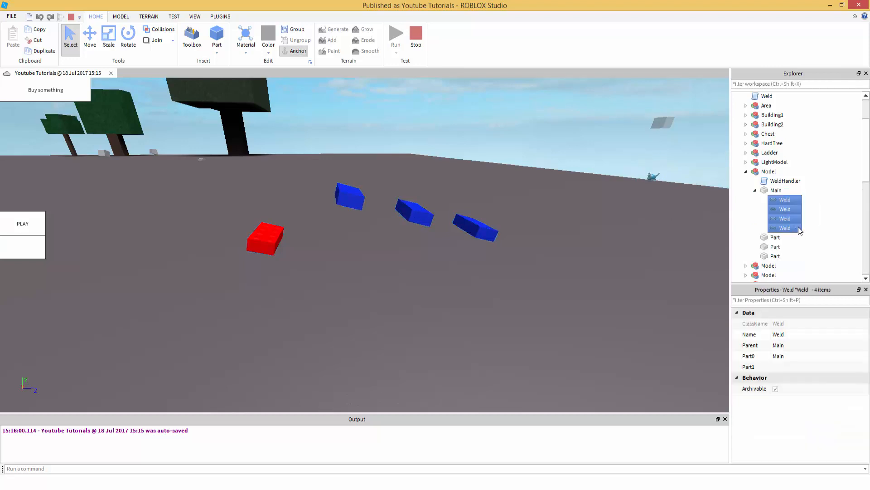
click(604, 257)
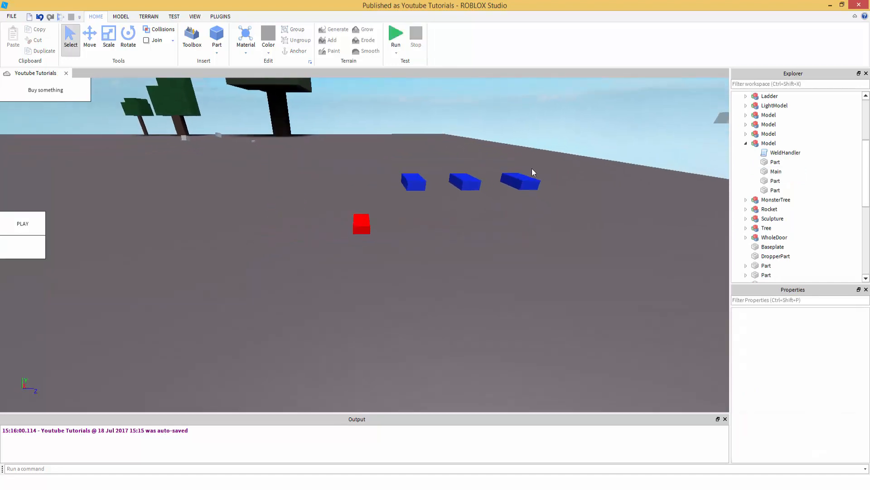
Step: Orbit the viewport around the red Main brick and three blue Parts
drag(388, 222, 378, 255)
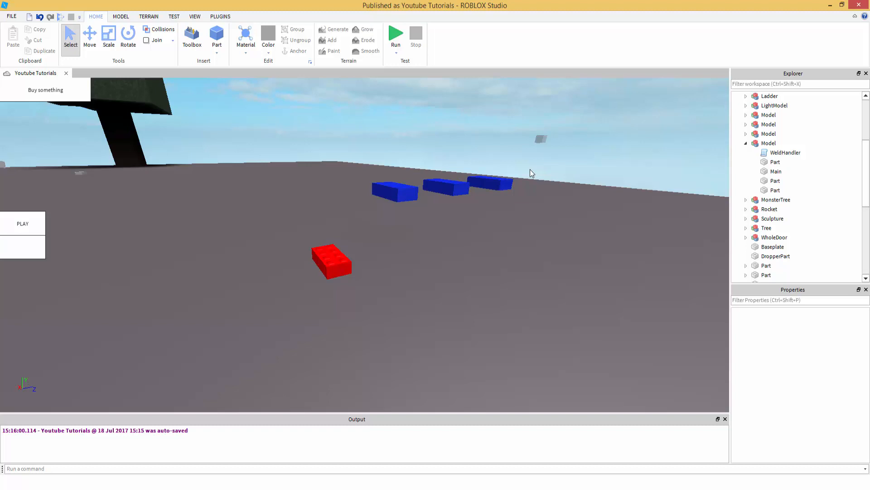
mouse_move(675, 143)
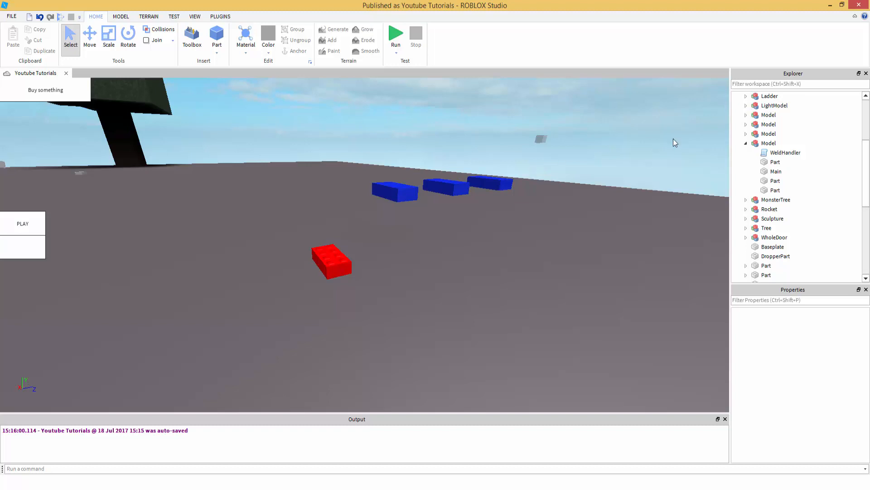
mouse_move(676, 153)
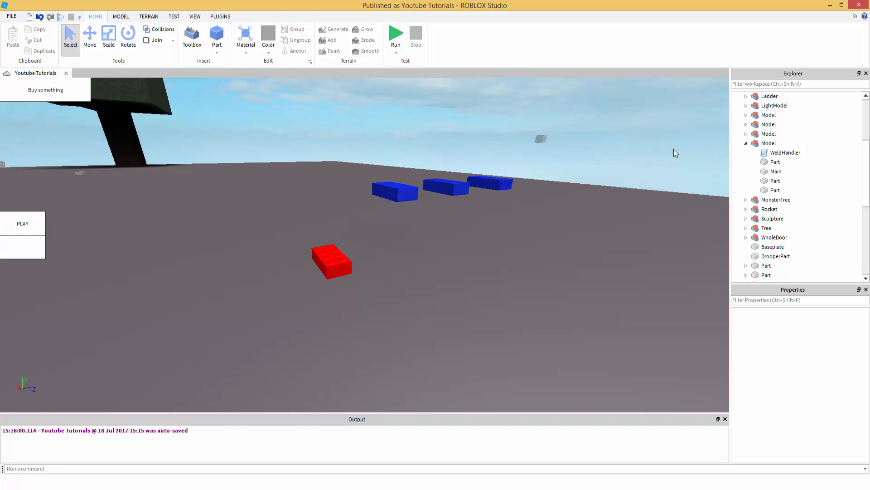